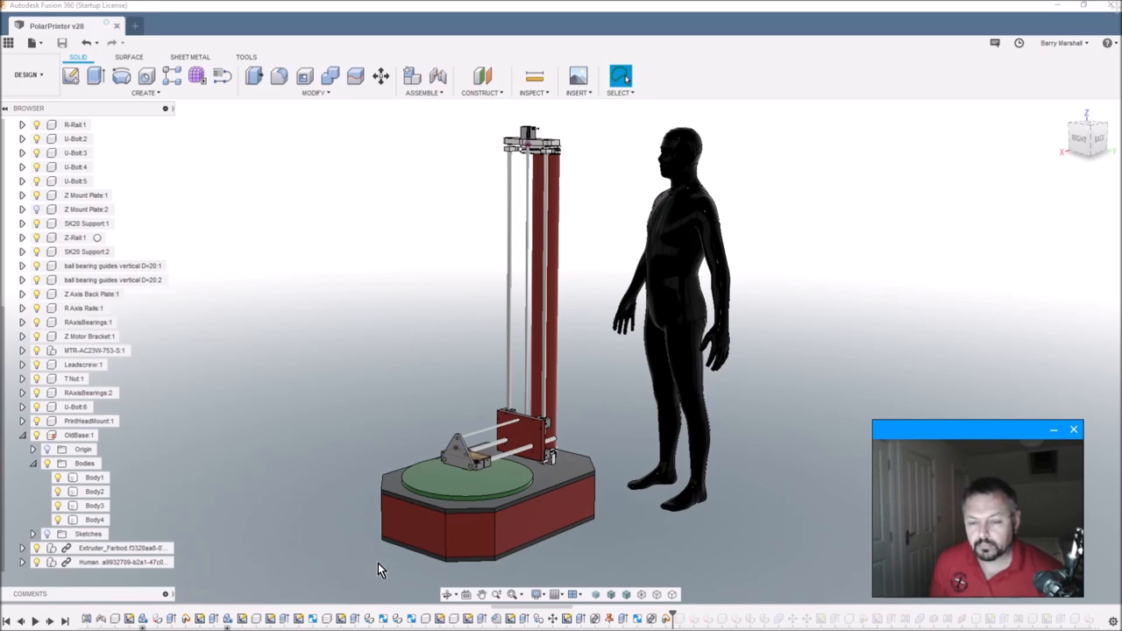
mouse_move(331, 477)
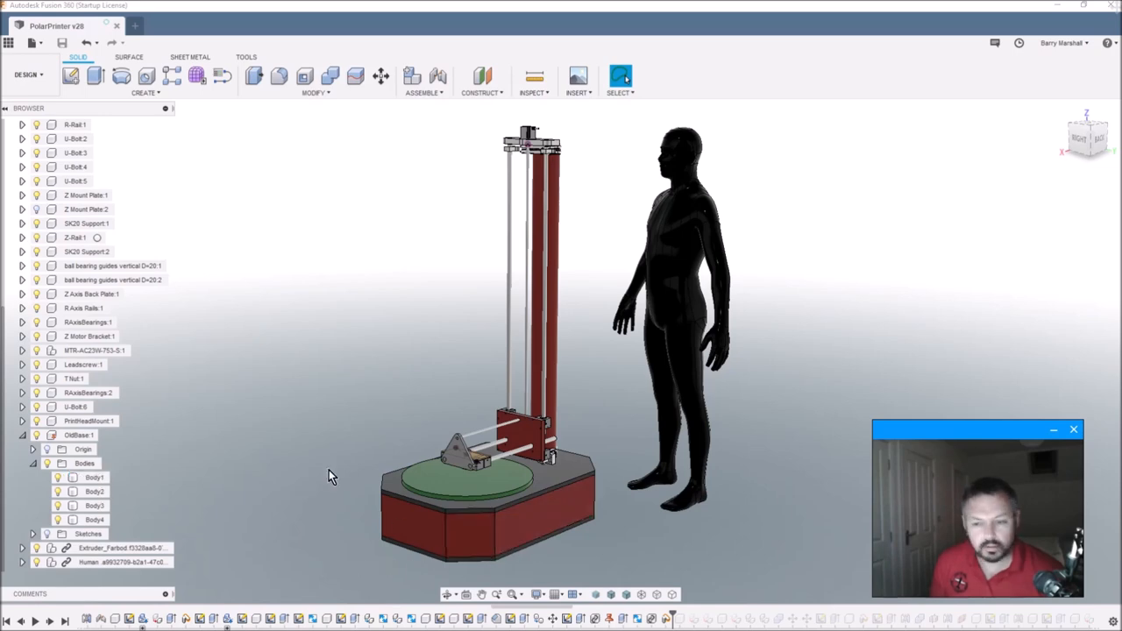
mouse_move(330, 499)
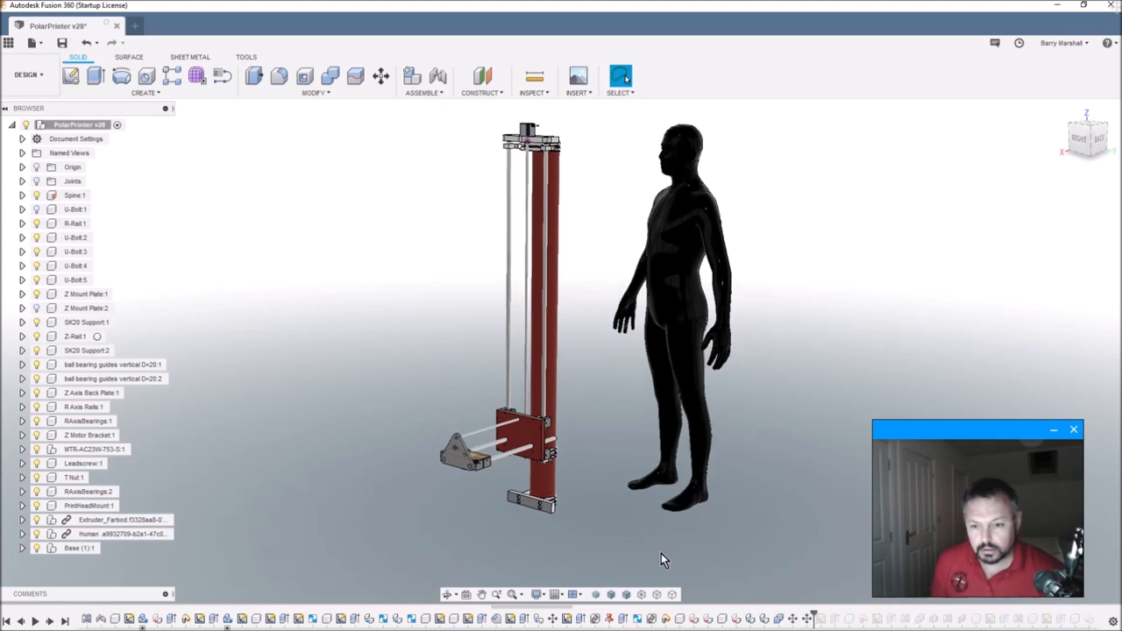
- Zoom in and orbit around the spine foot to see the box-steel beam and mounting plate
left_click_drag(658, 561, 636, 509)
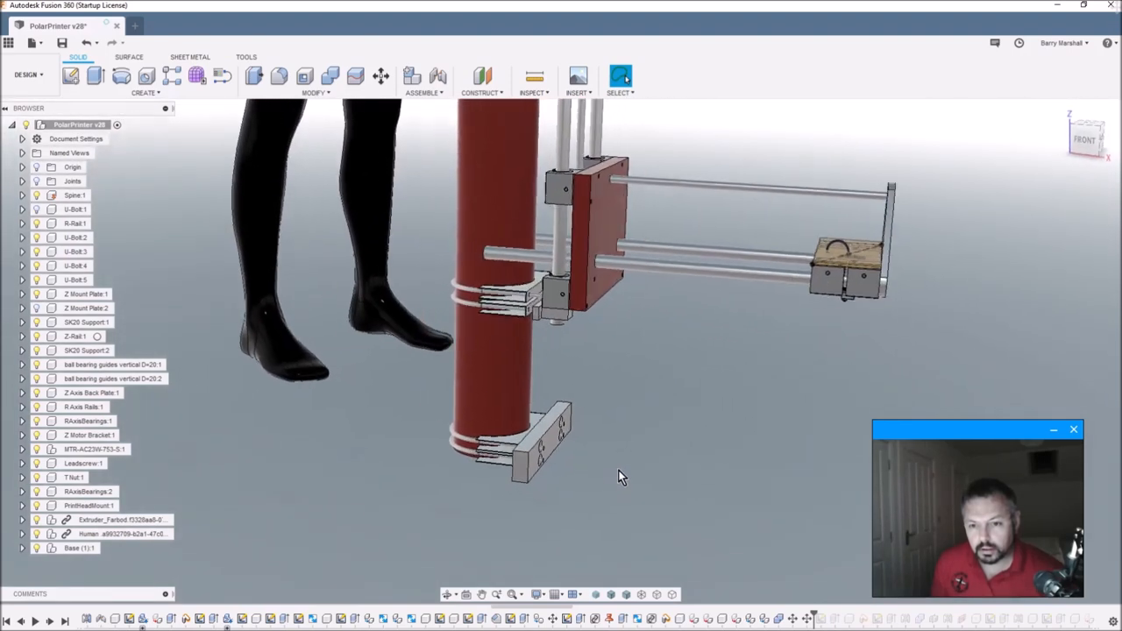
left_click_drag(618, 478, 583, 476)
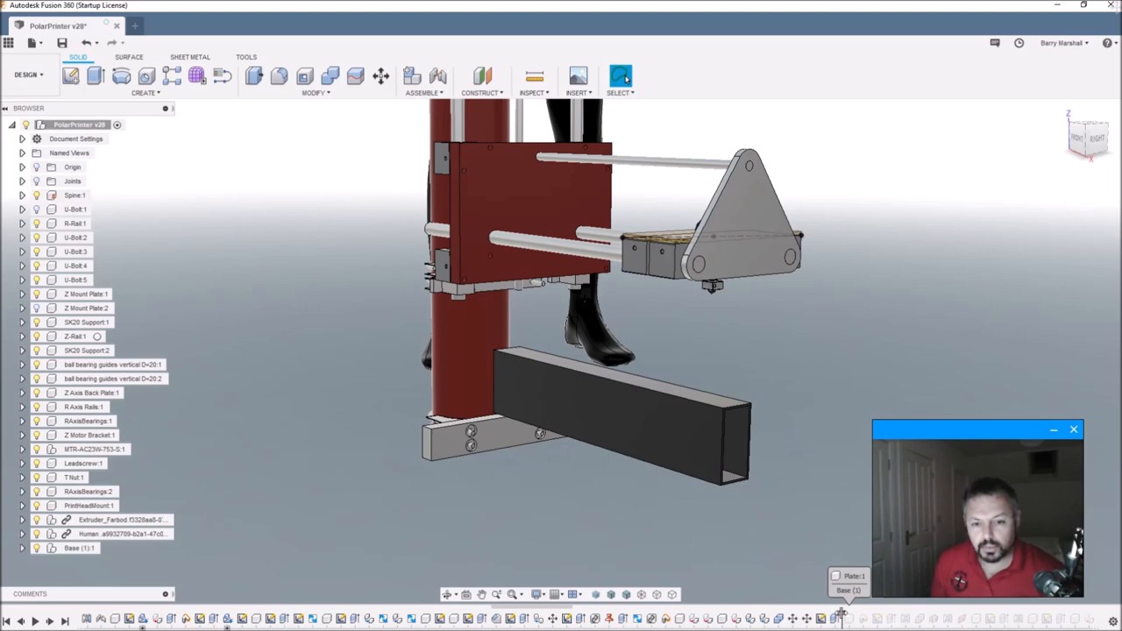
mouse_move(673, 555)
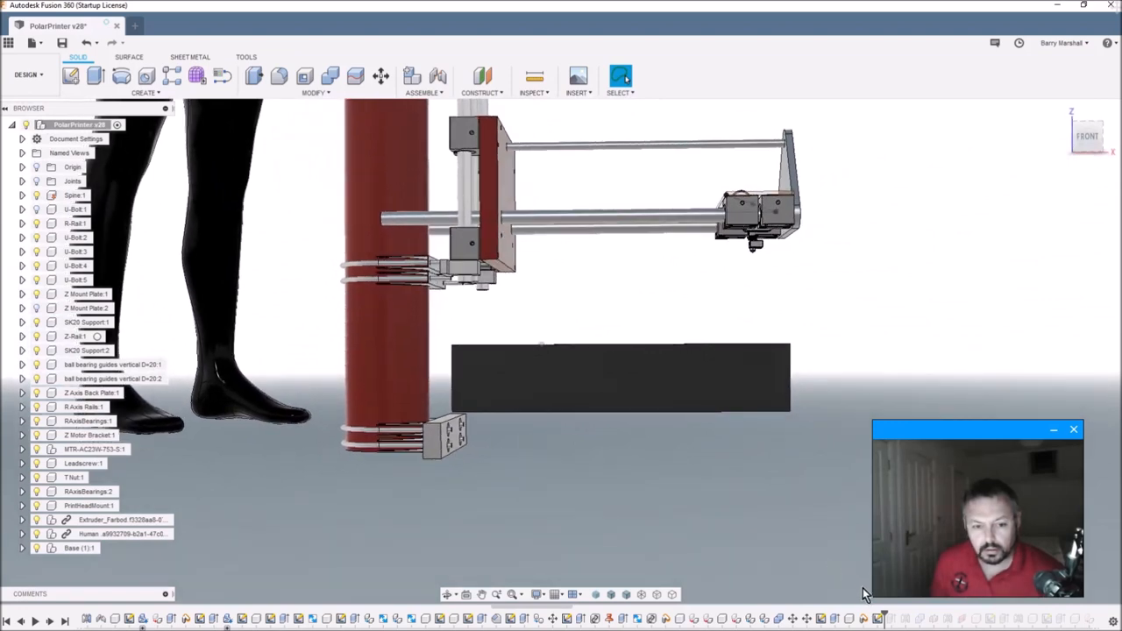
mouse_move(478, 550)
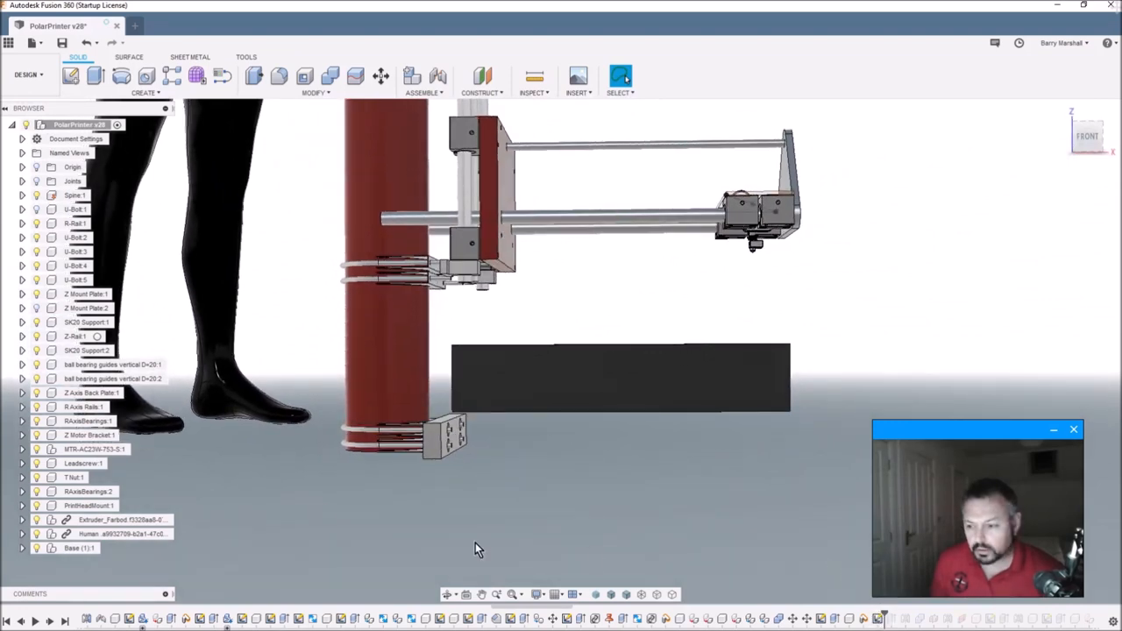
mouse_move(53, 622)
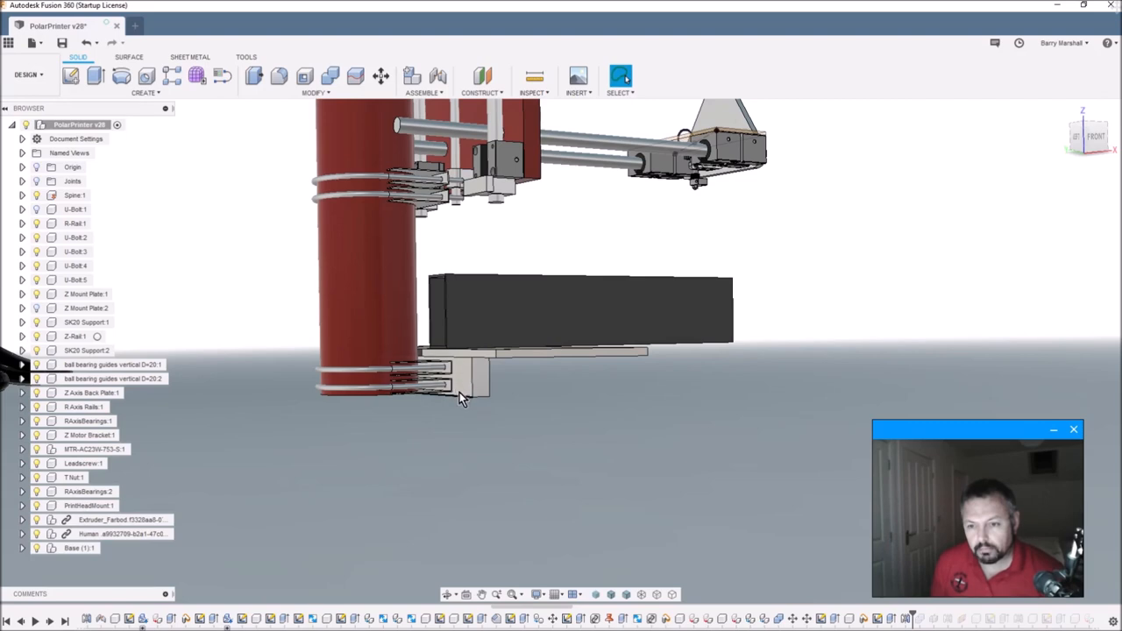
mouse_move(486, 392)
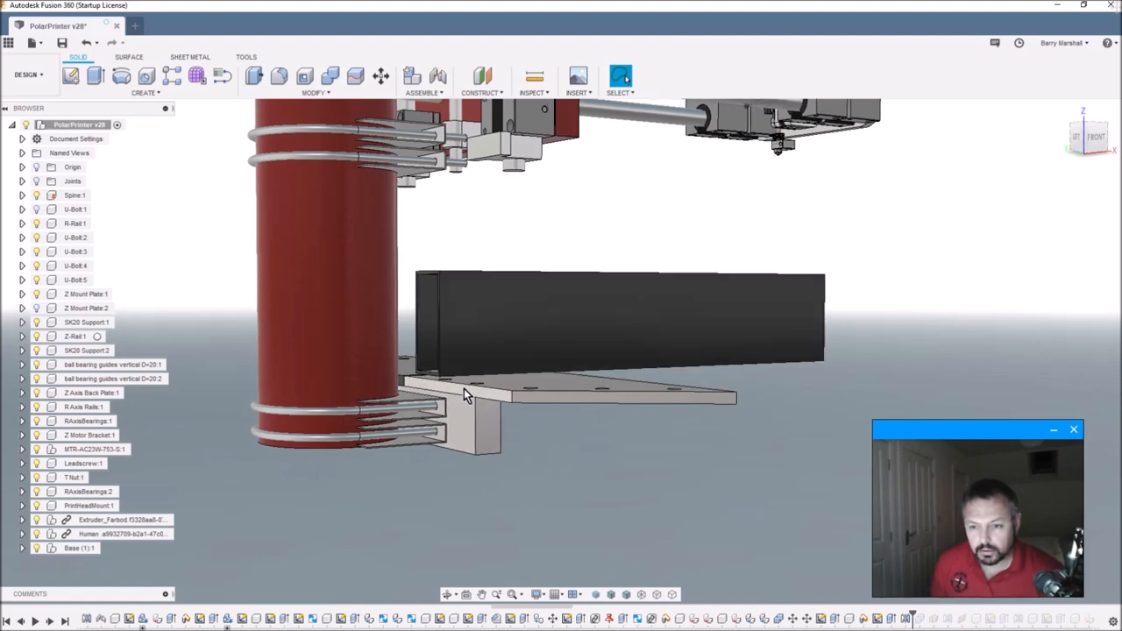
left_click_drag(469, 394, 470, 478)
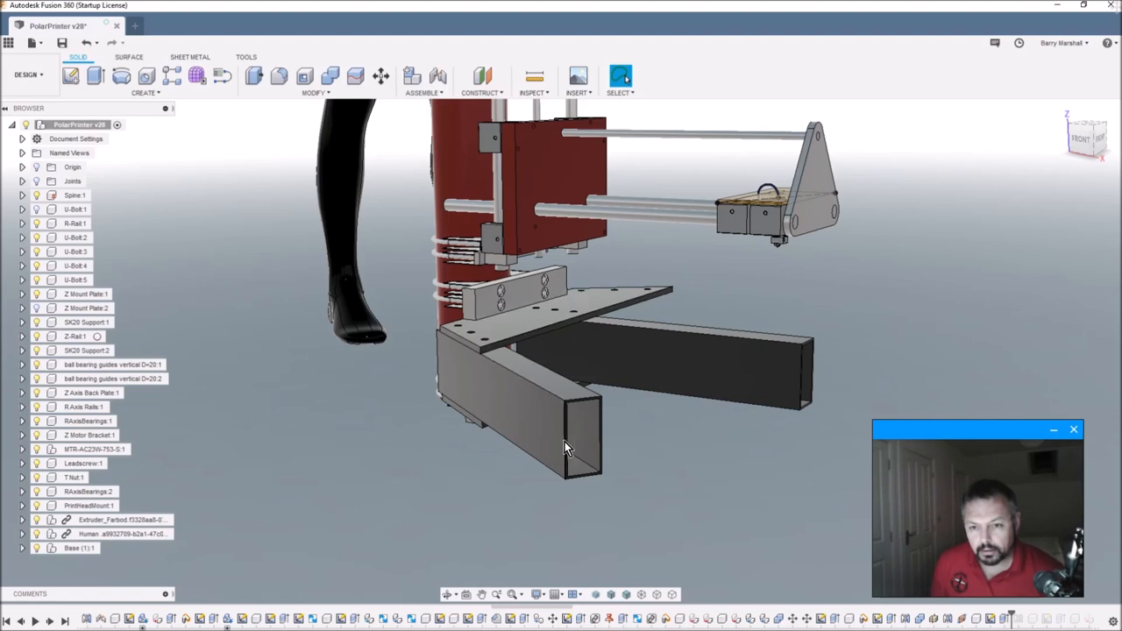
- Click through the timeline to bring in the extra box-steel legs and triangular plates
left_click(684, 389)
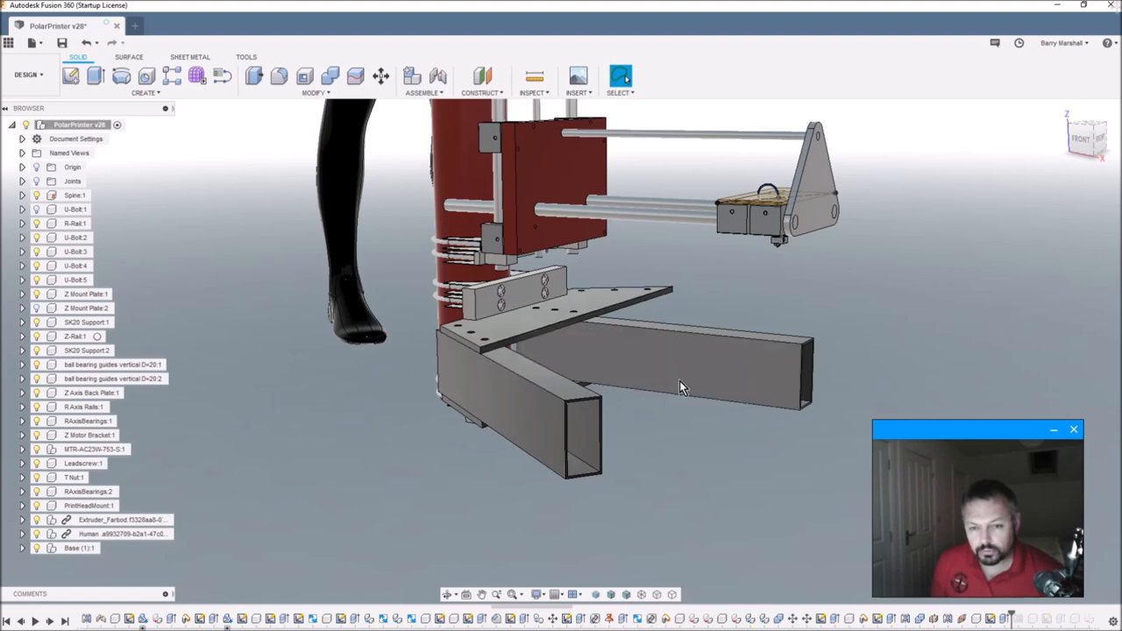
left_click(684, 368)
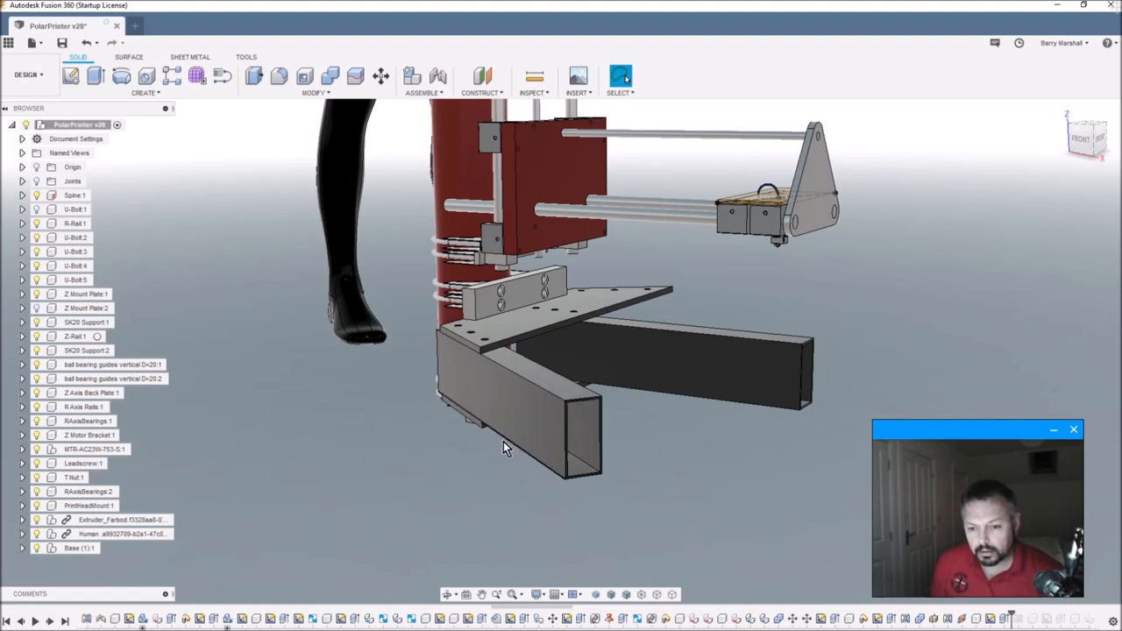
mouse_move(52, 625)
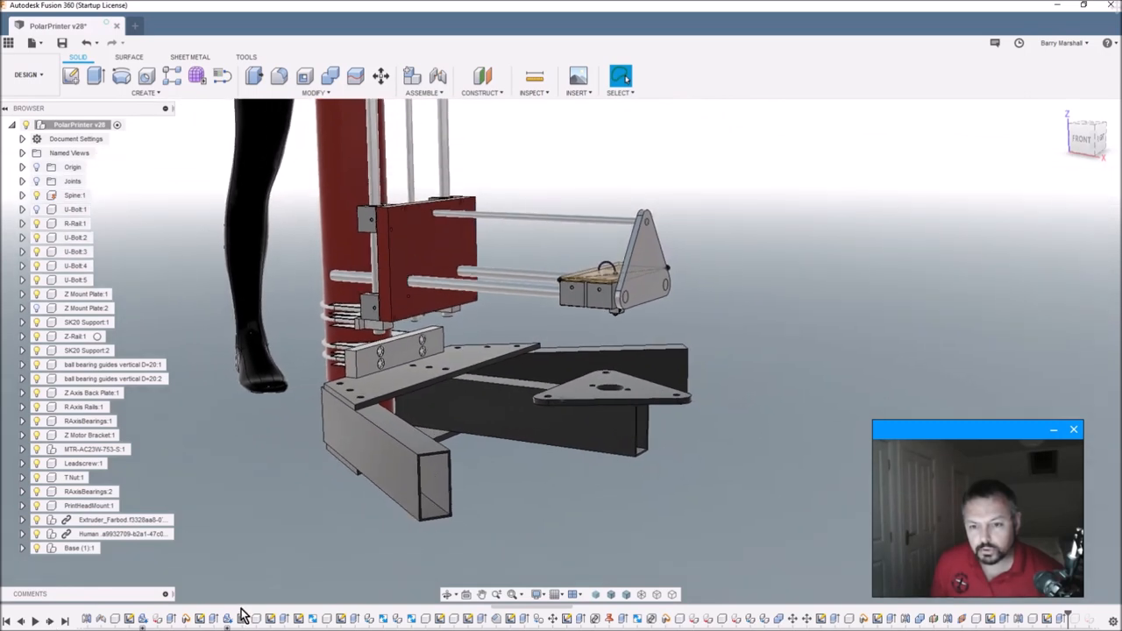
mouse_move(590, 384)
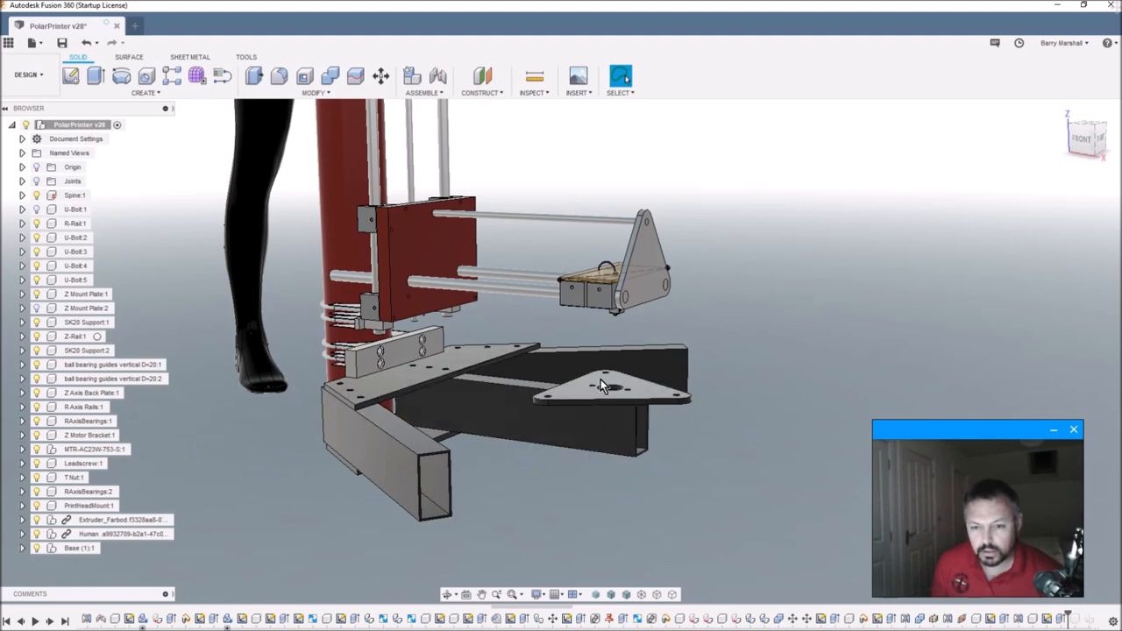
mouse_move(659, 401)
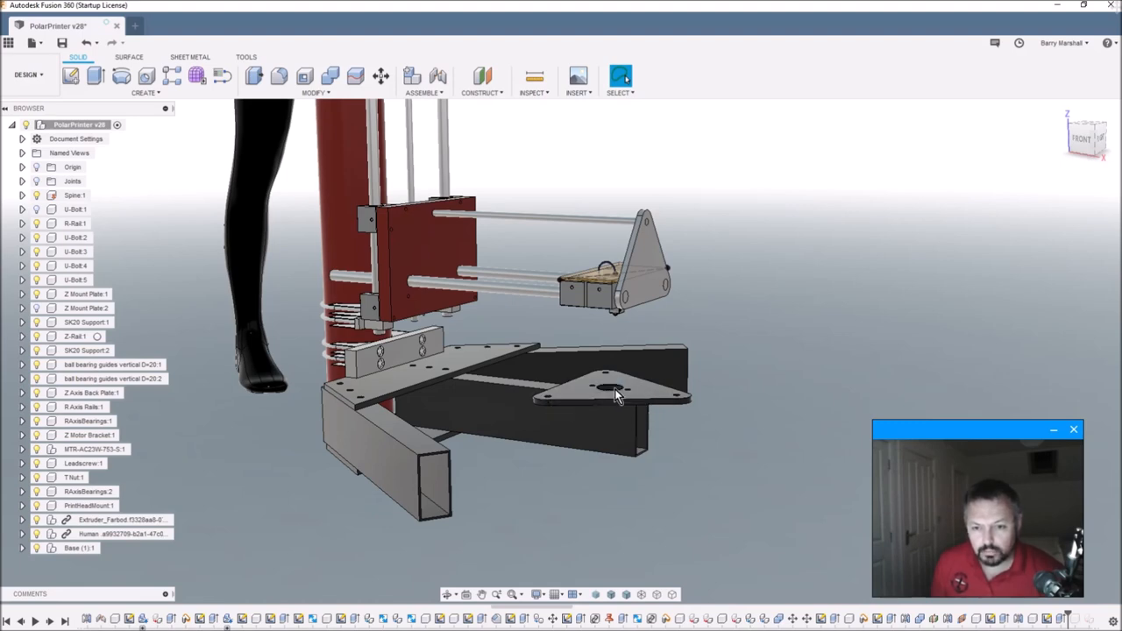
mouse_move(613, 400)
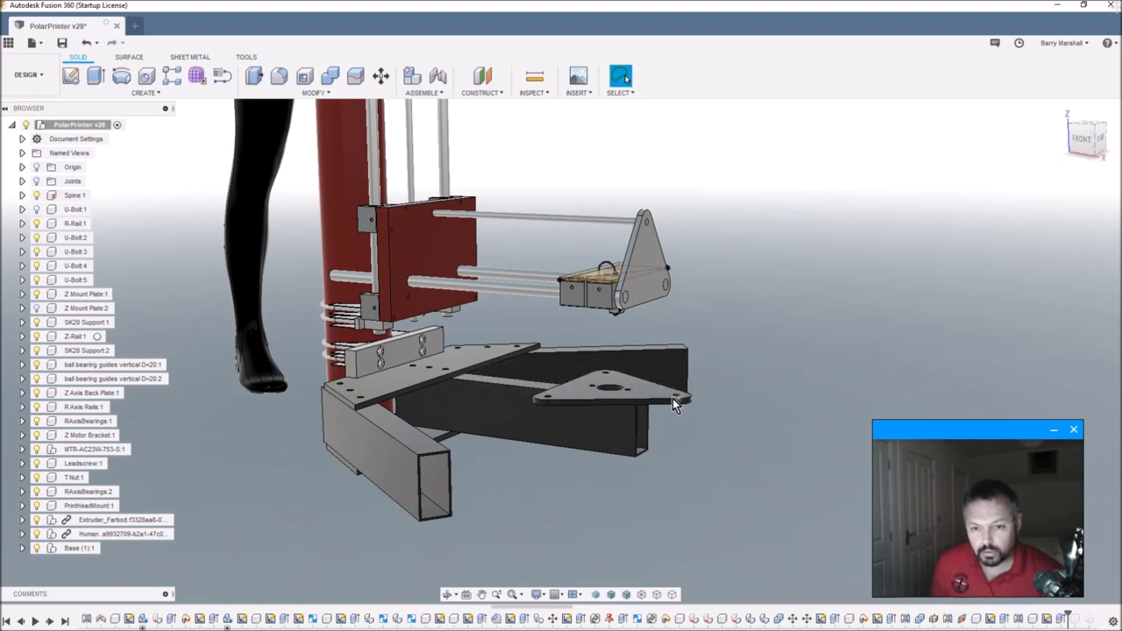
mouse_move(607, 381)
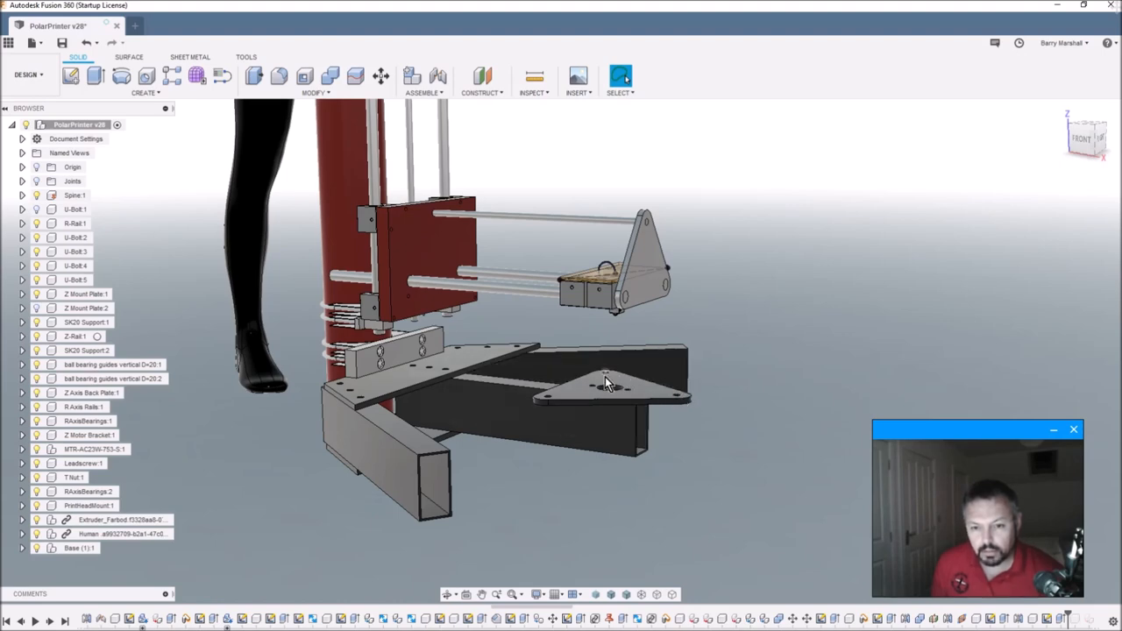
mouse_move(590, 487)
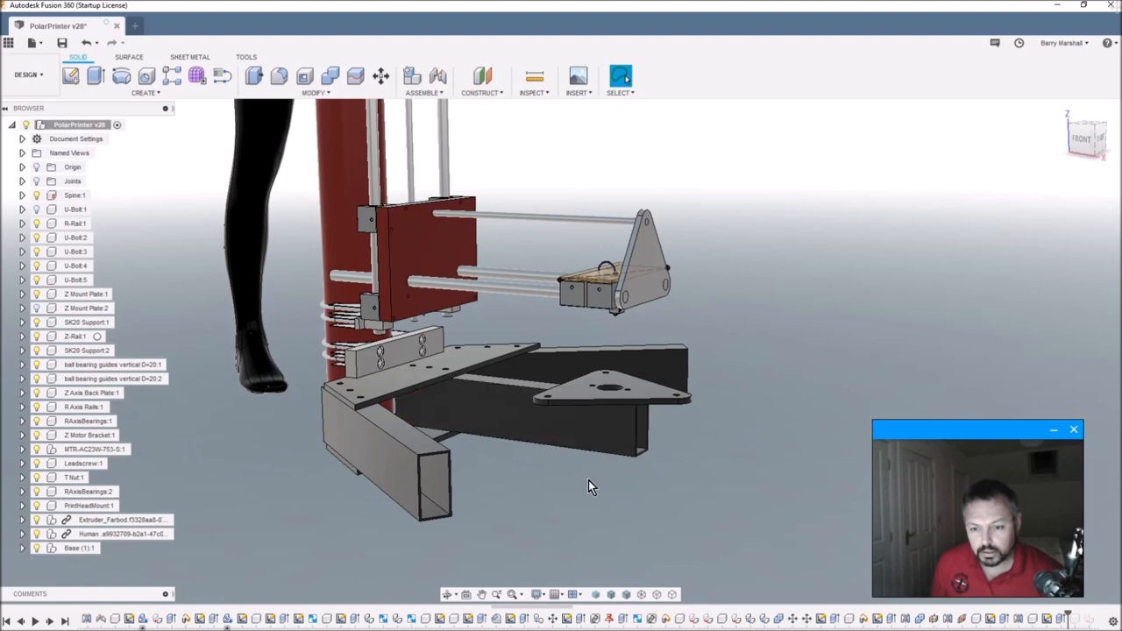
mouse_move(57, 623)
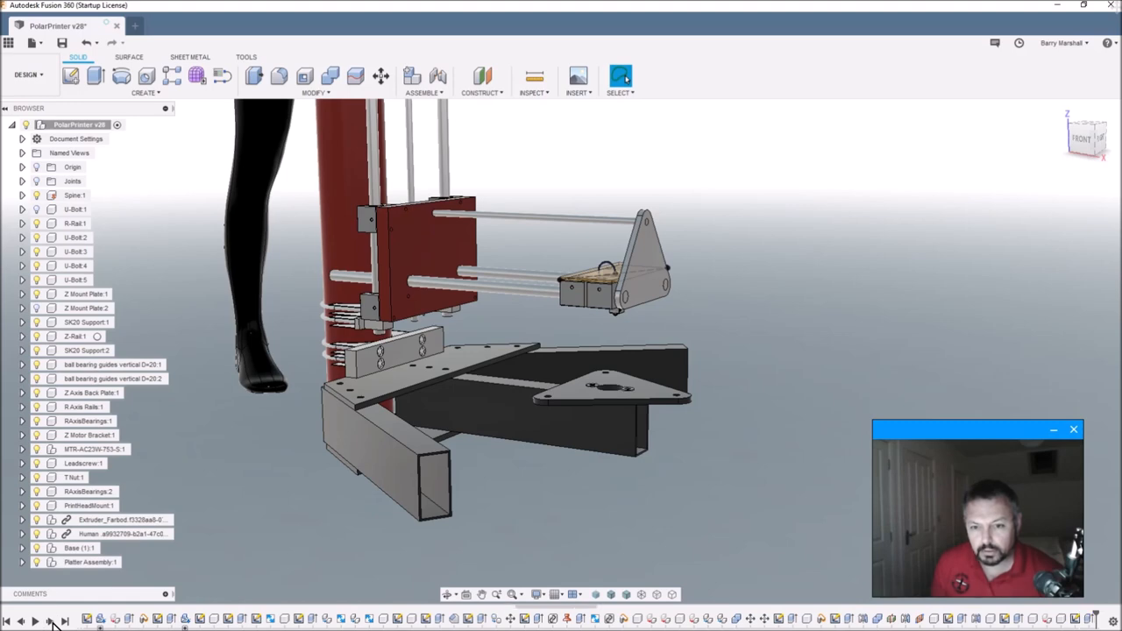
mouse_move(272, 568)
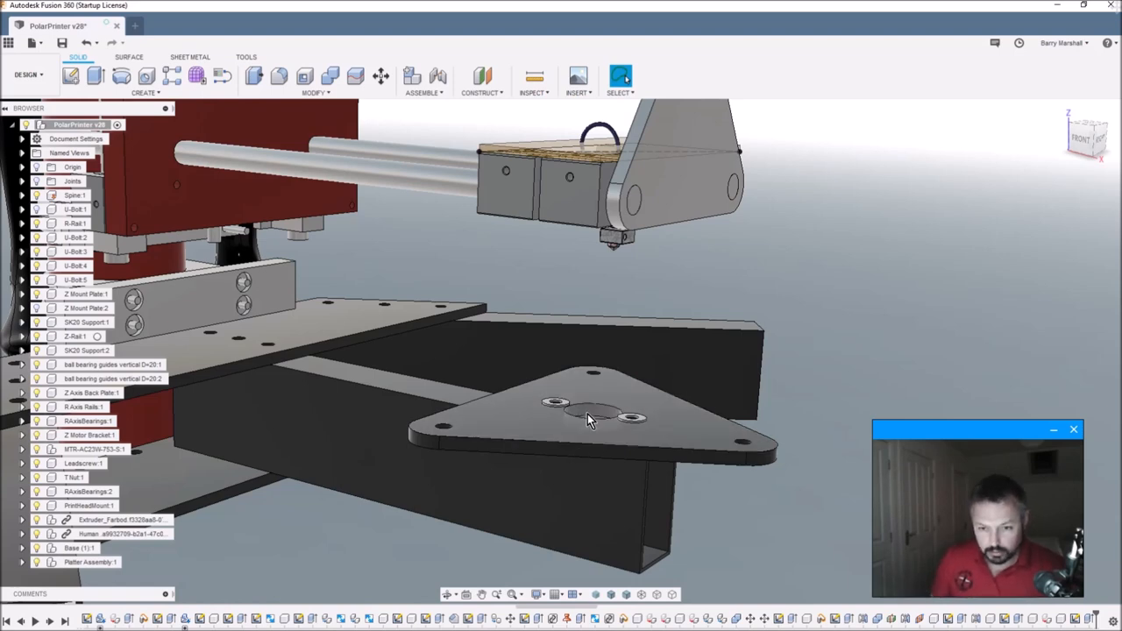
left_click(589, 412)
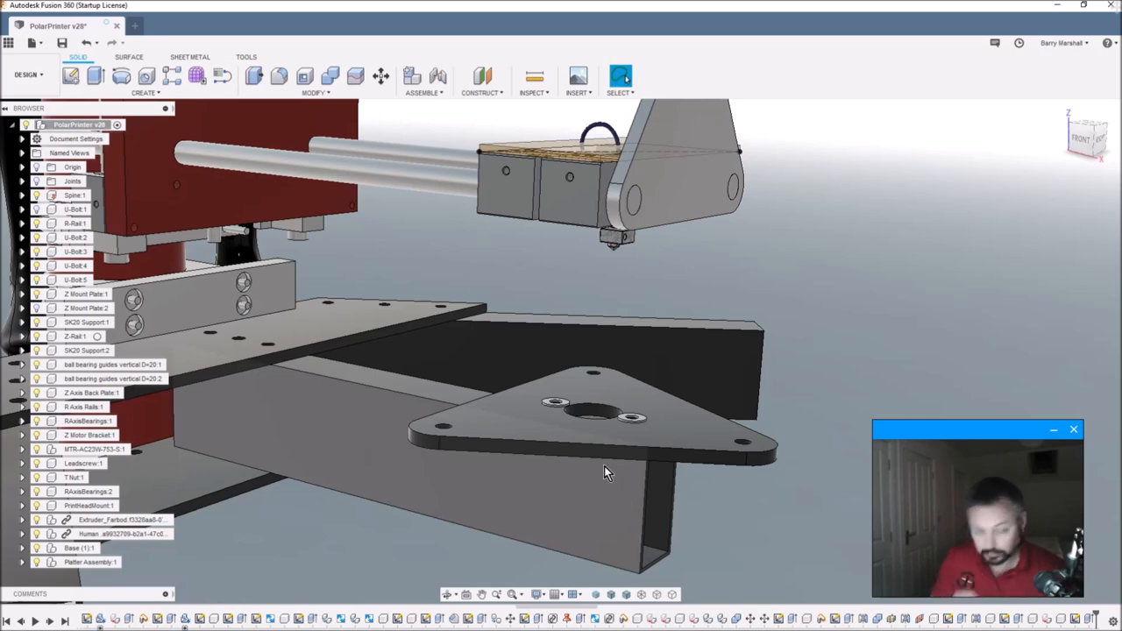
mouse_move(561, 503)
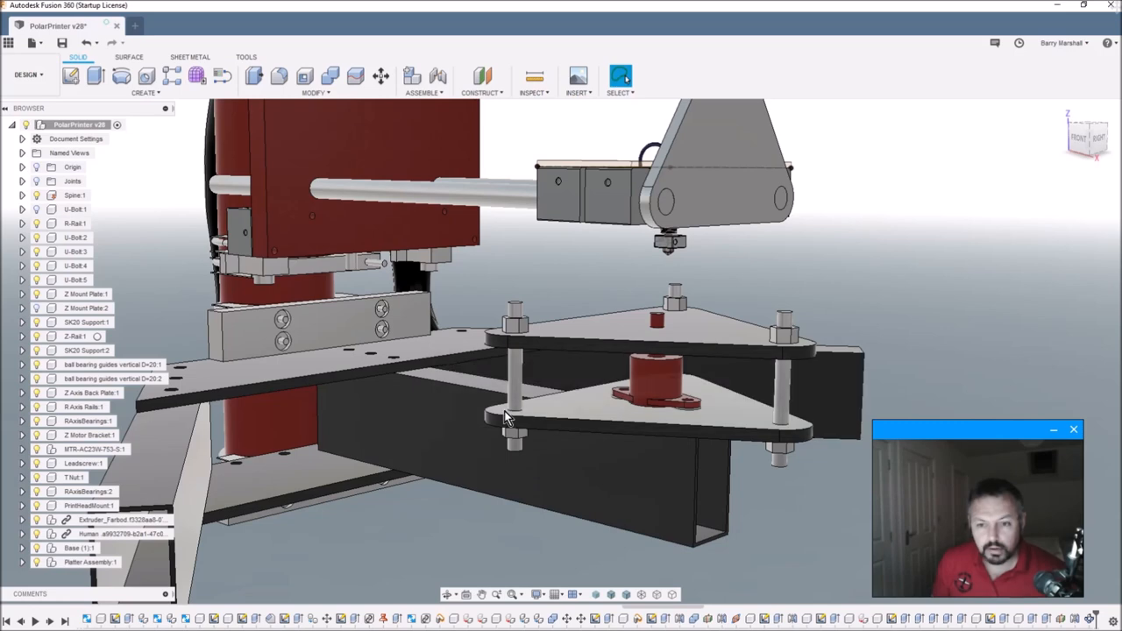
left_click_drag(504, 417, 684, 329)
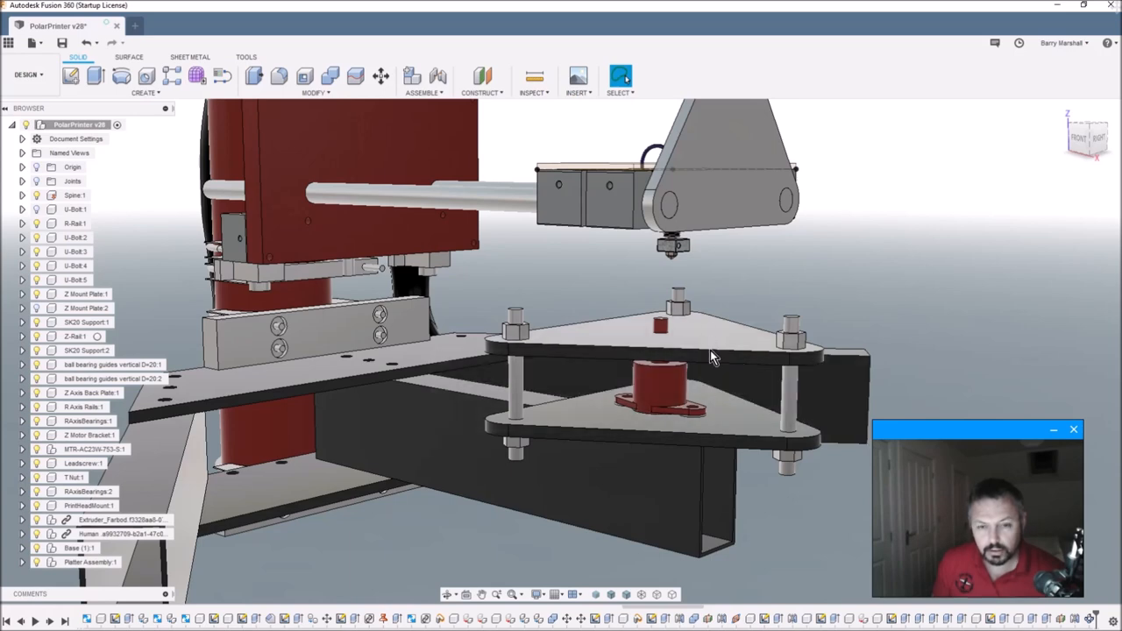
mouse_move(734, 357)
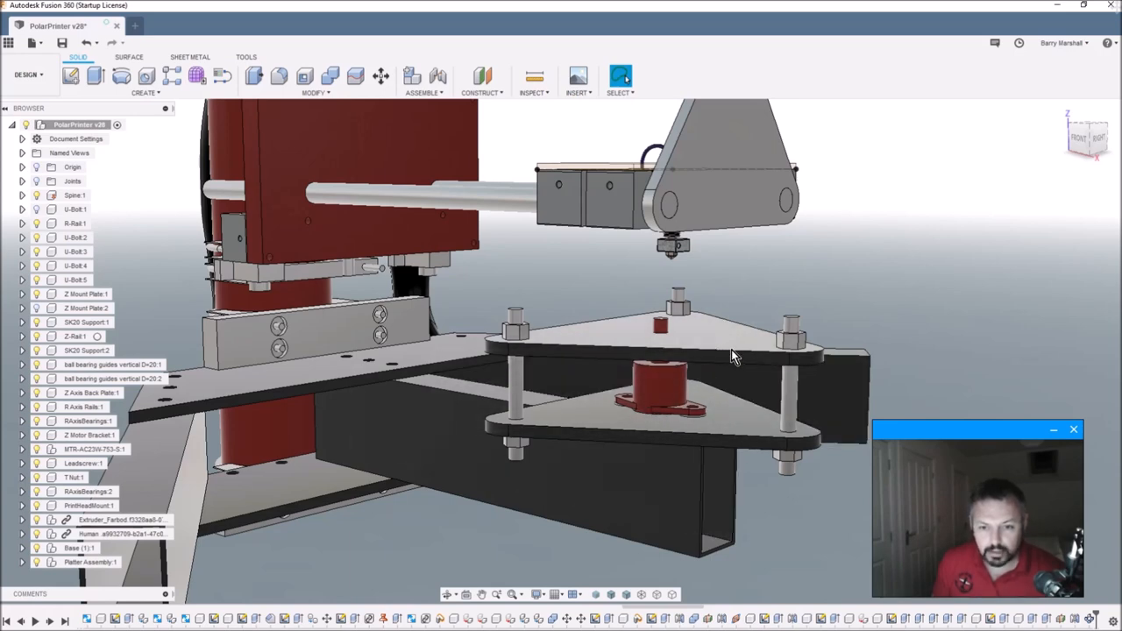
mouse_move(690, 346)
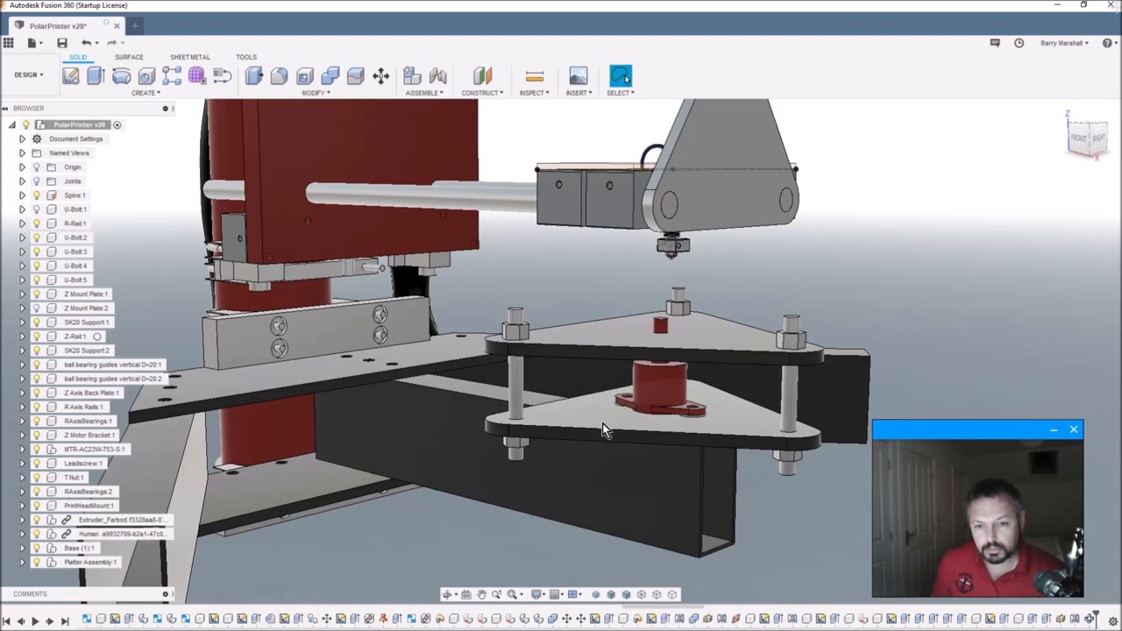
mouse_move(611, 428)
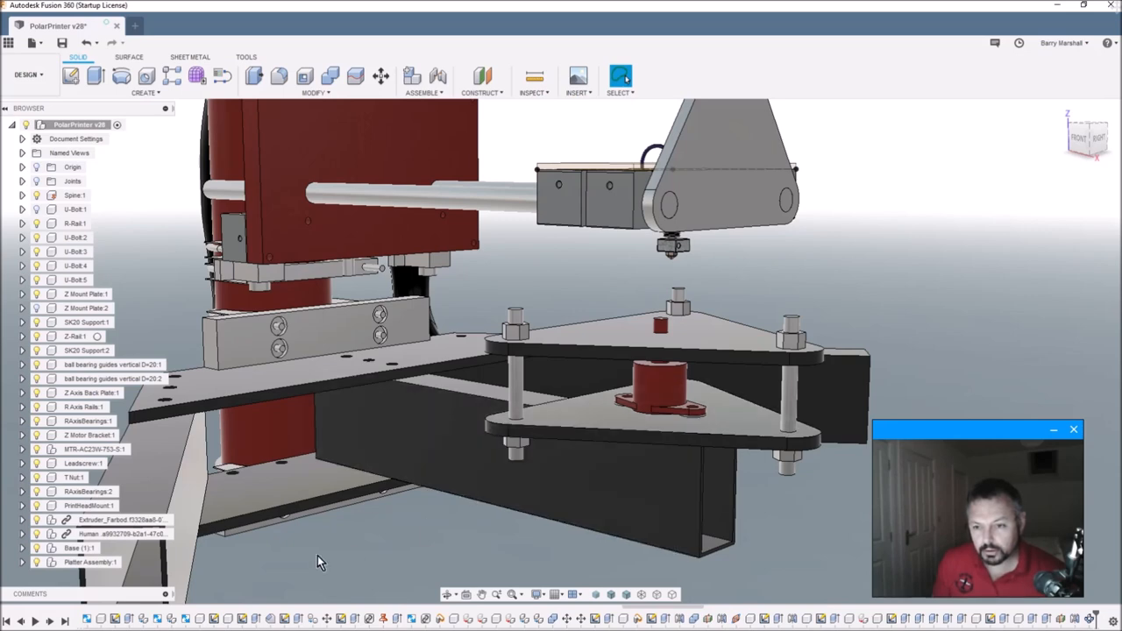
mouse_move(57, 625)
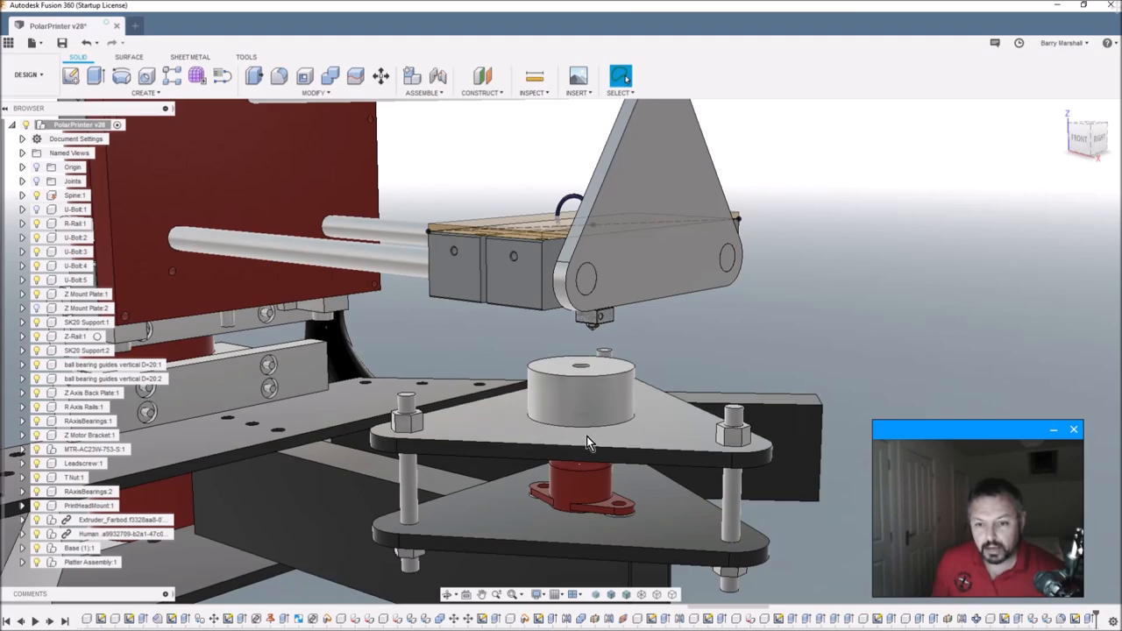
- Orbit slightly to view the round platter mount atop the upper triangular plate
left_click_drag(588, 443, 601, 452)
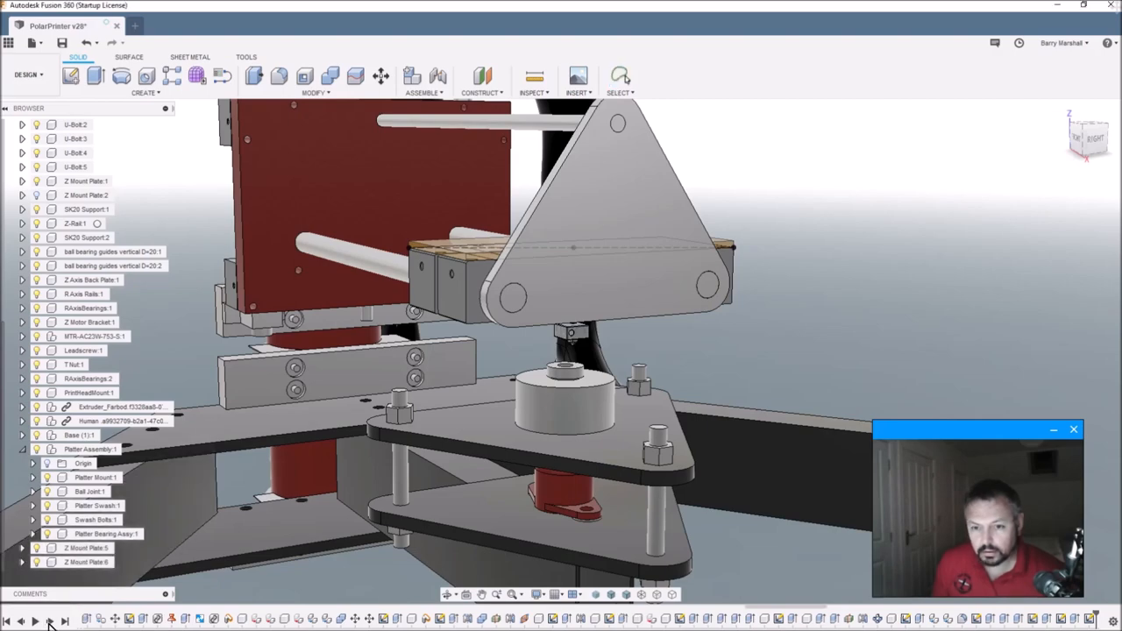
- Step the timeline to add the bearing ring and platter, inspecting them beneath the nozzle
left_click(621, 76)
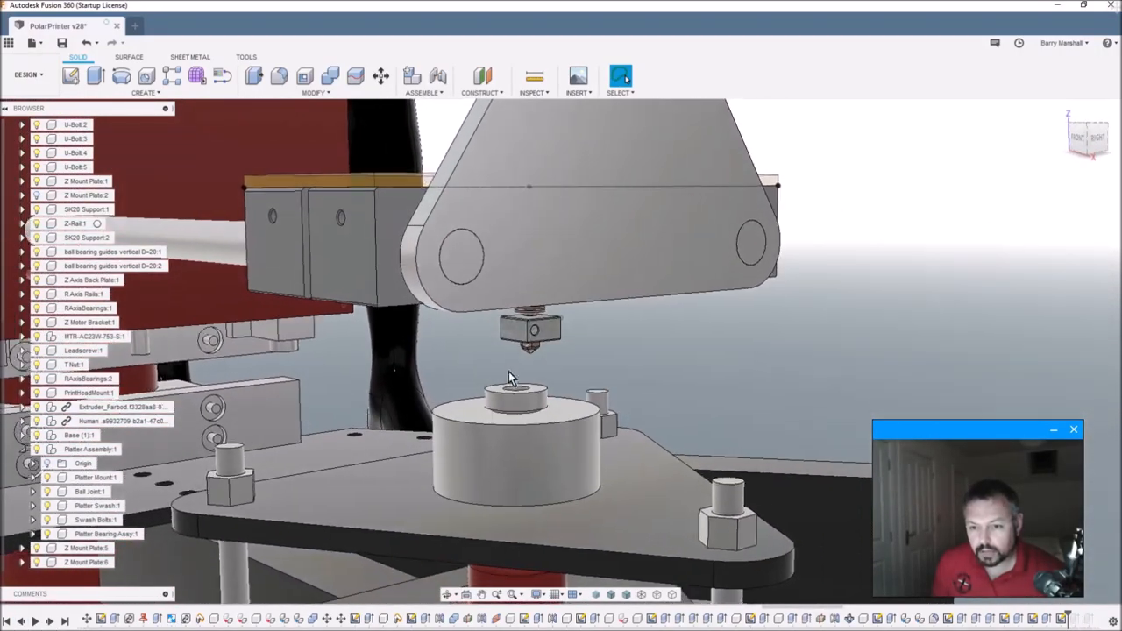
left_click_drag(513, 377, 535, 438)
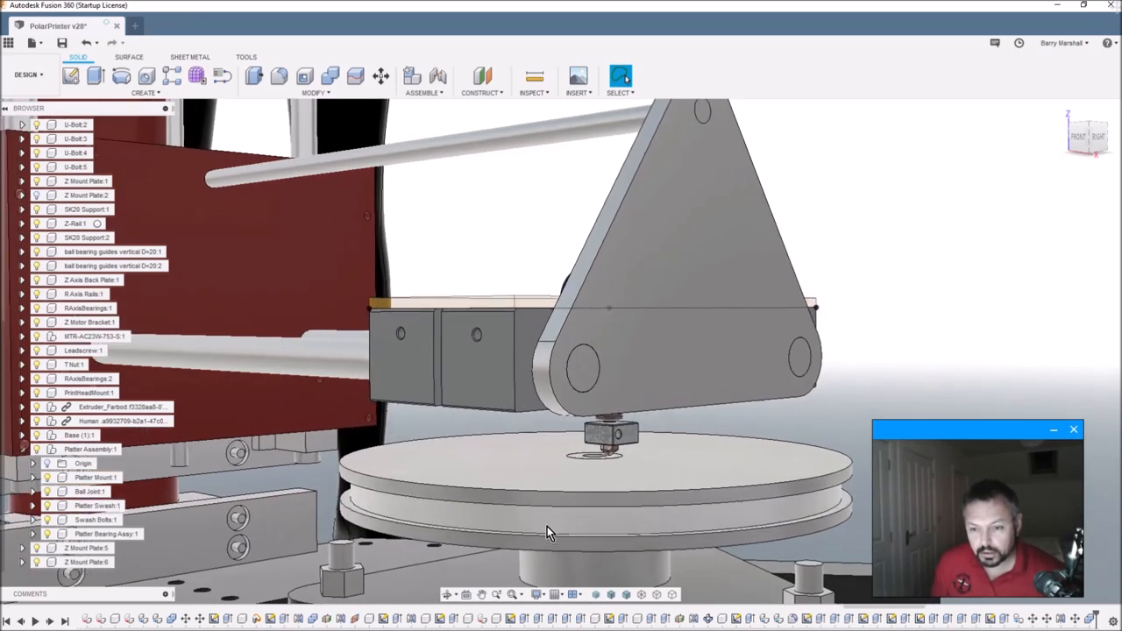
left_click_drag(548, 533, 540, 491)
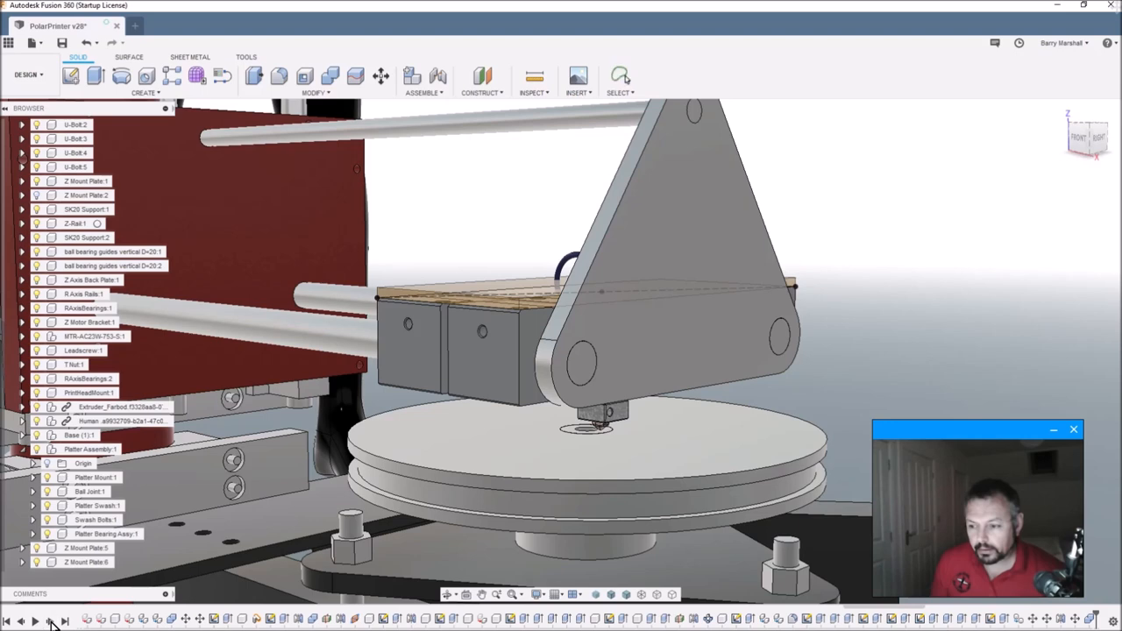
left_click(621, 76)
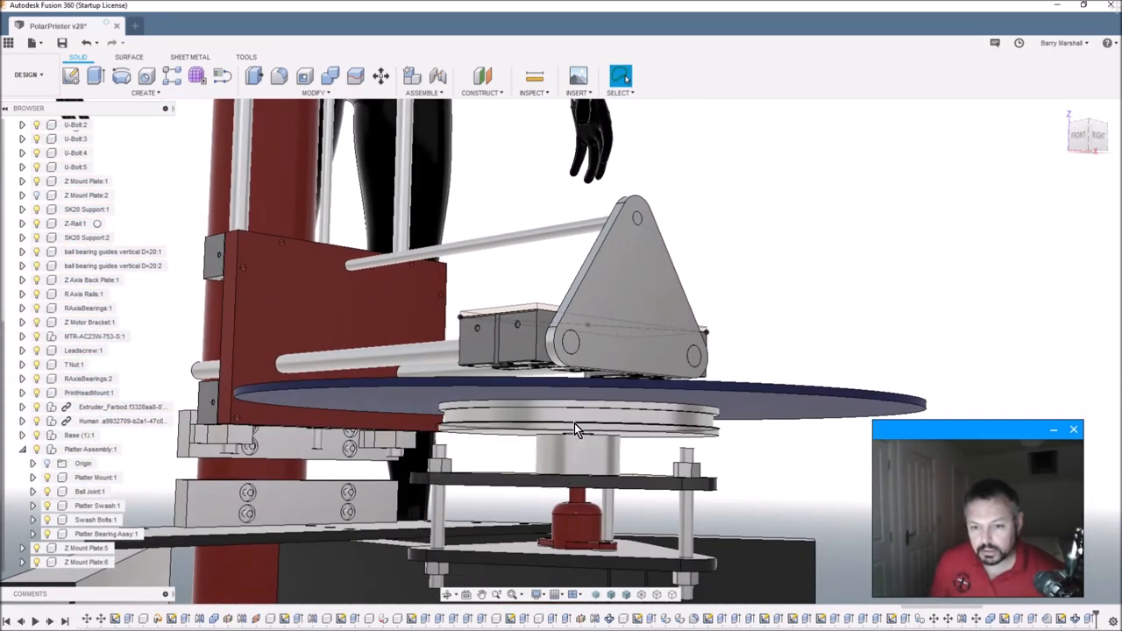
- Orbit over the holed platter, then zoom out to show it above the swash plates
left_click_drag(579, 430, 537, 453)
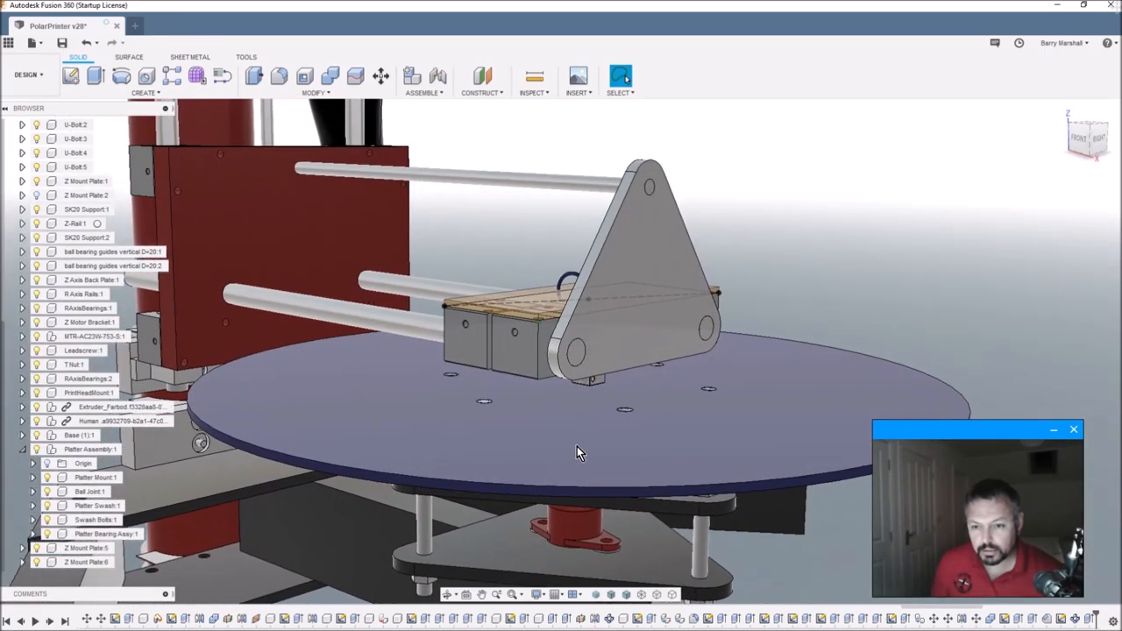
mouse_move(601, 454)
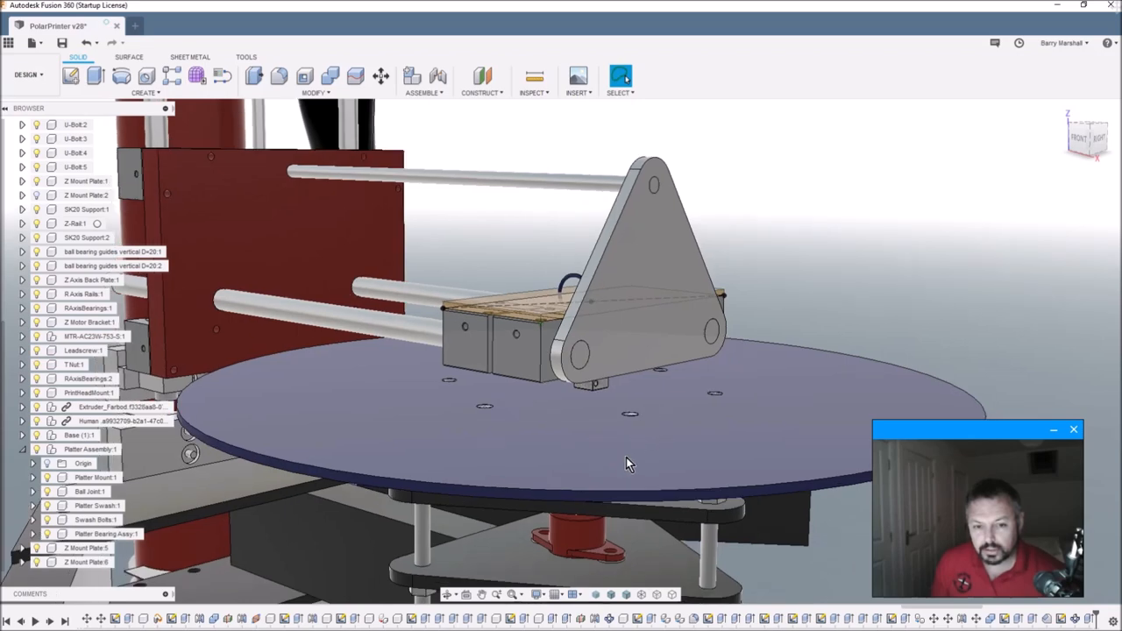
left_click_drag(627, 463, 601, 461)
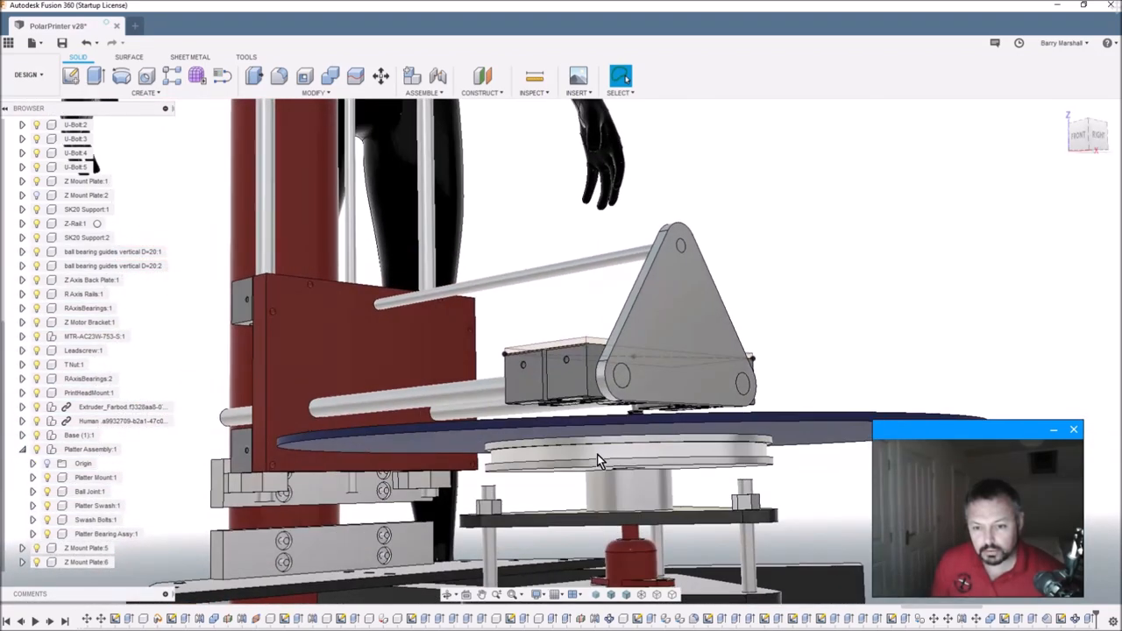
left_click_drag(596, 460, 644, 474)
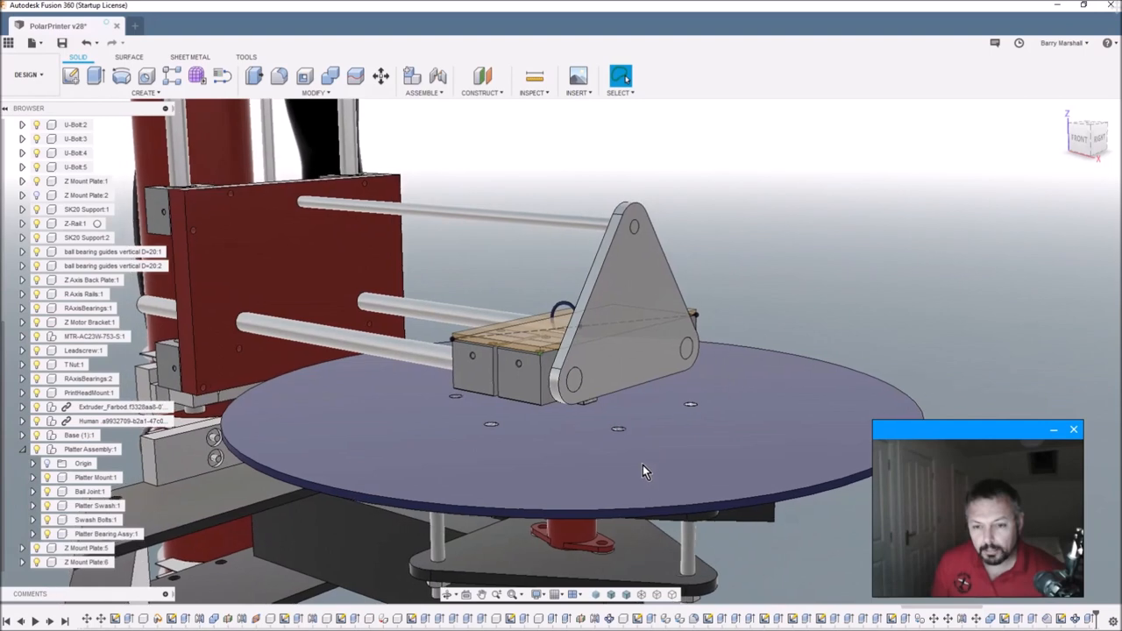
left_click_drag(645, 471, 586, 475)
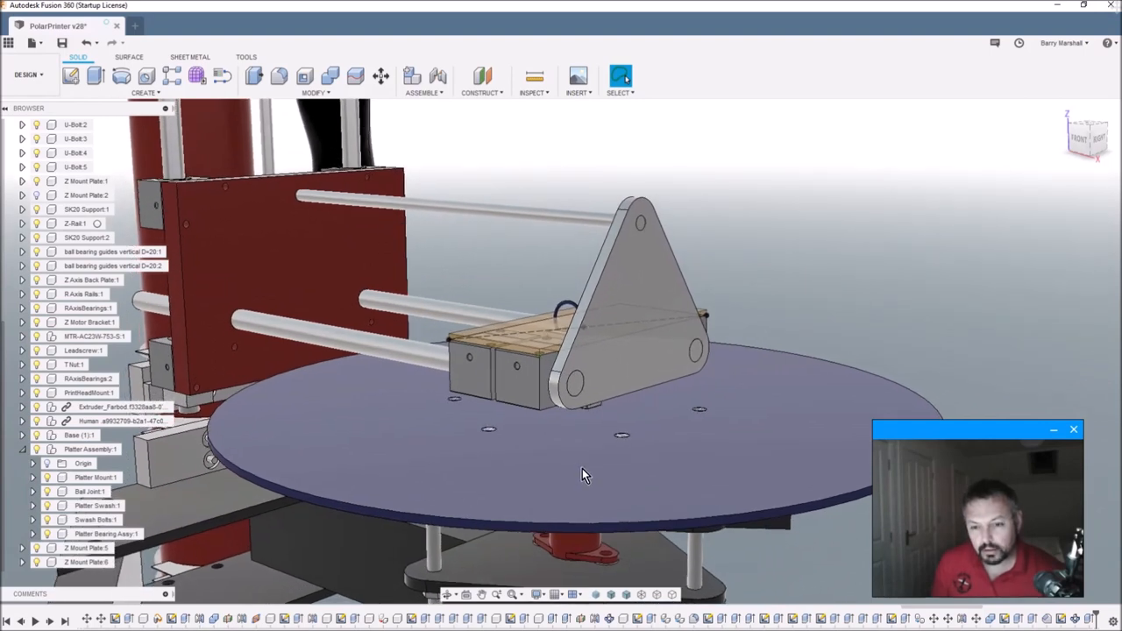
mouse_move(320, 410)
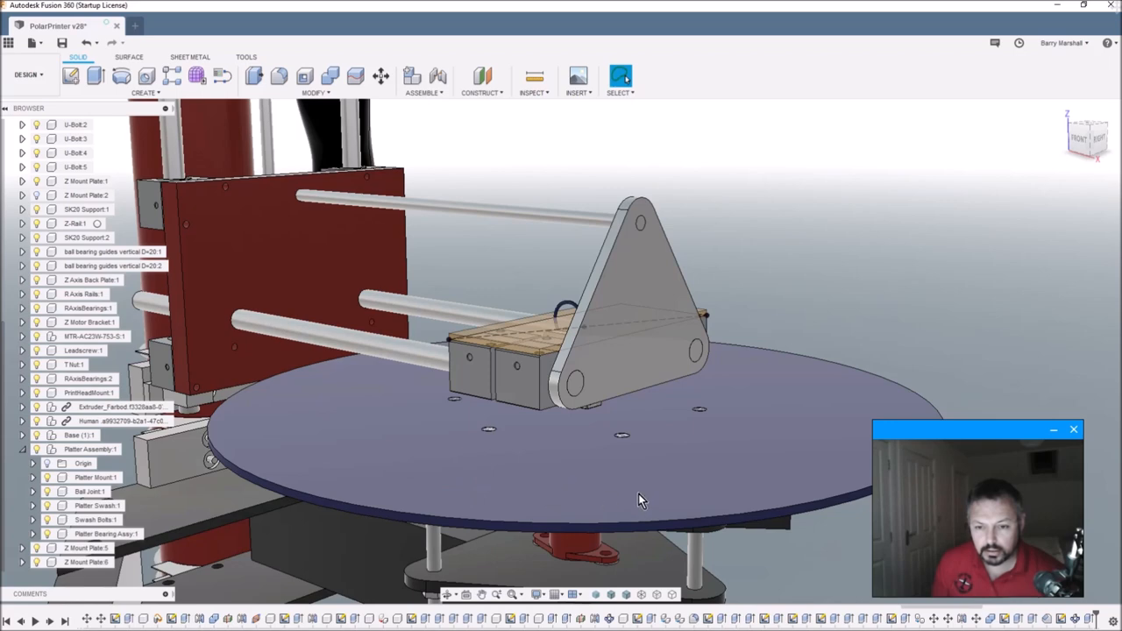
mouse_move(713, 462)
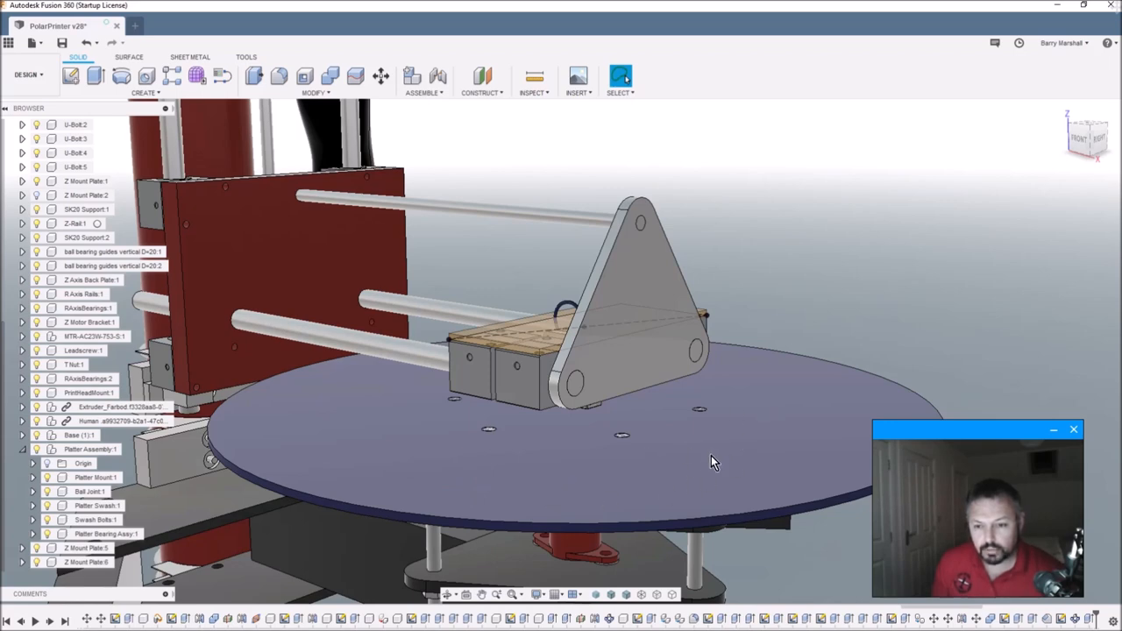
mouse_move(430, 462)
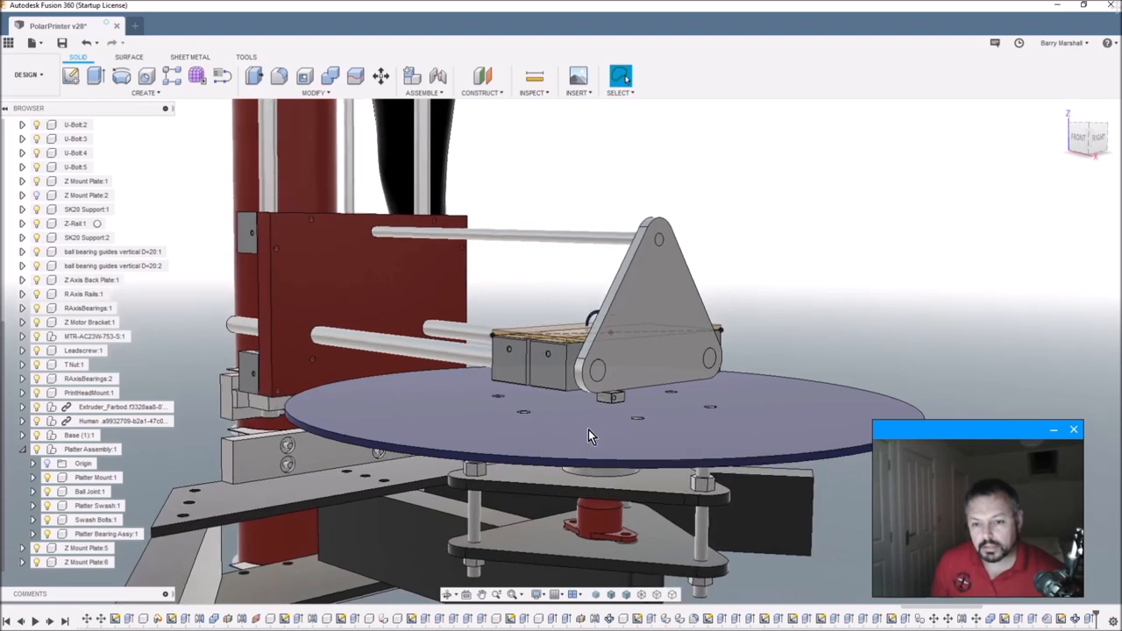
left_click_drag(592, 436, 636, 430)
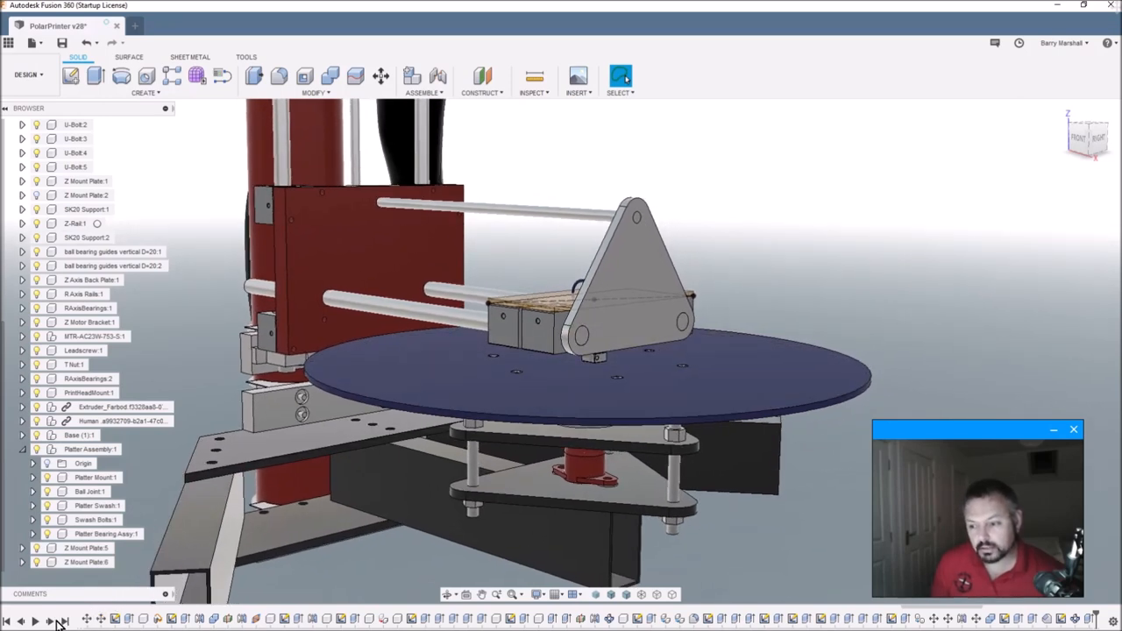
mouse_move(53, 623)
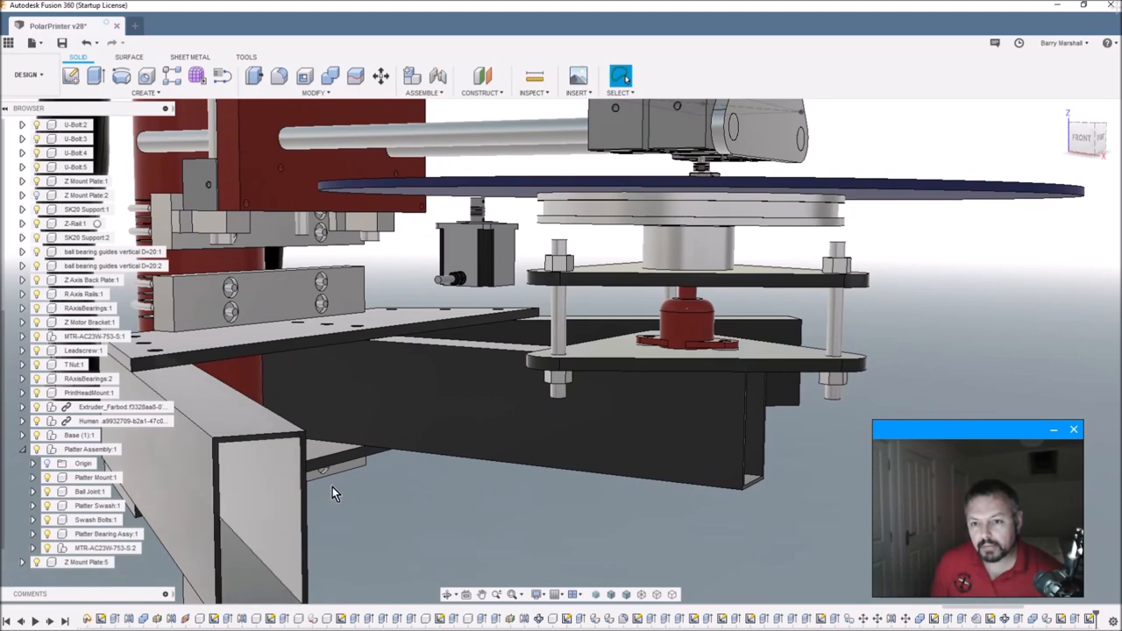
mouse_move(495, 270)
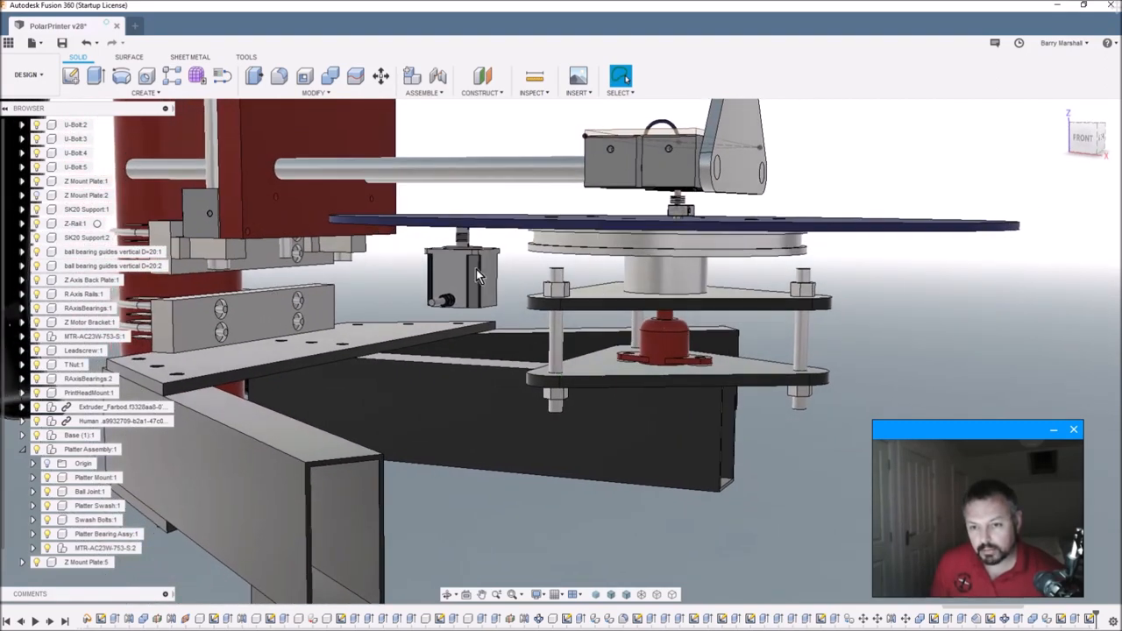
mouse_move(601, 303)
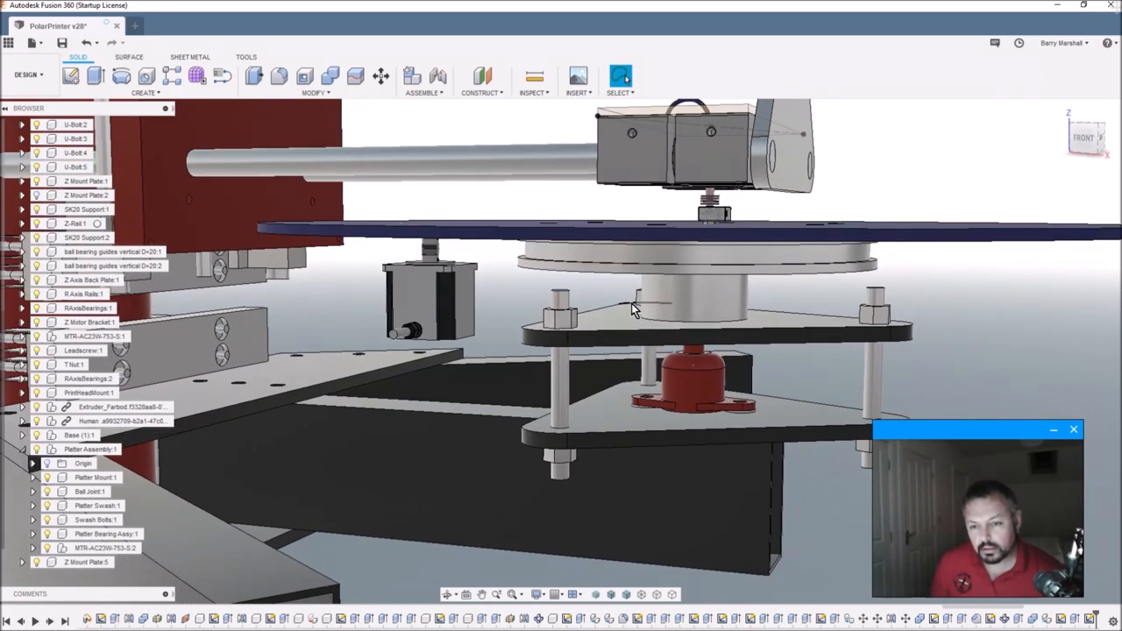
mouse_move(616, 323)
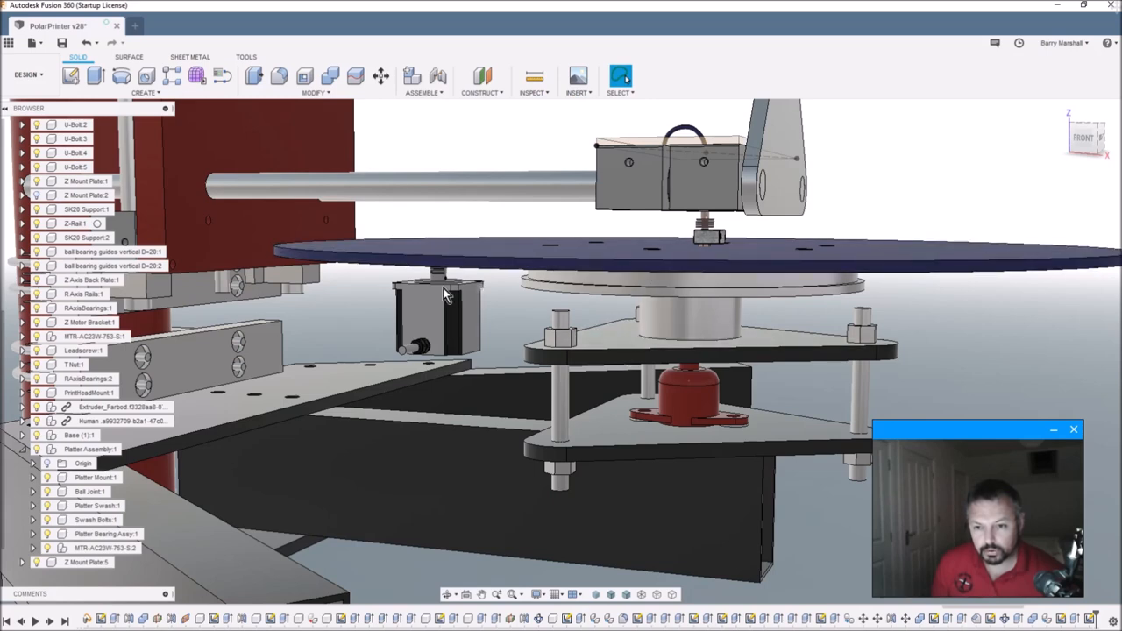
mouse_move(456, 350)
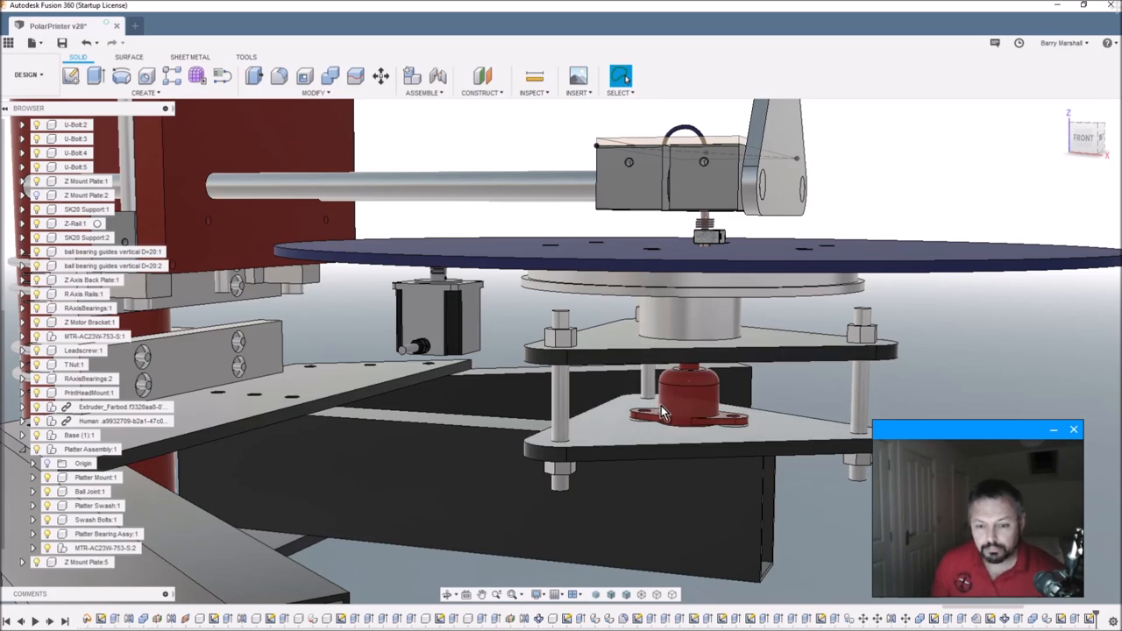
left_click(689, 403)
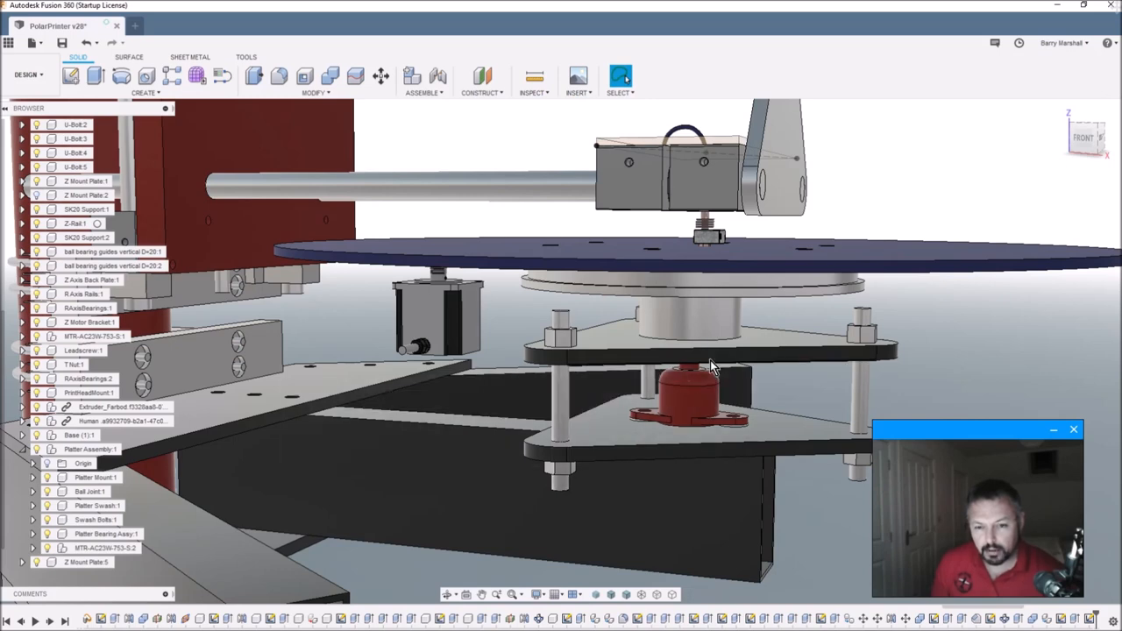
mouse_move(684, 351)
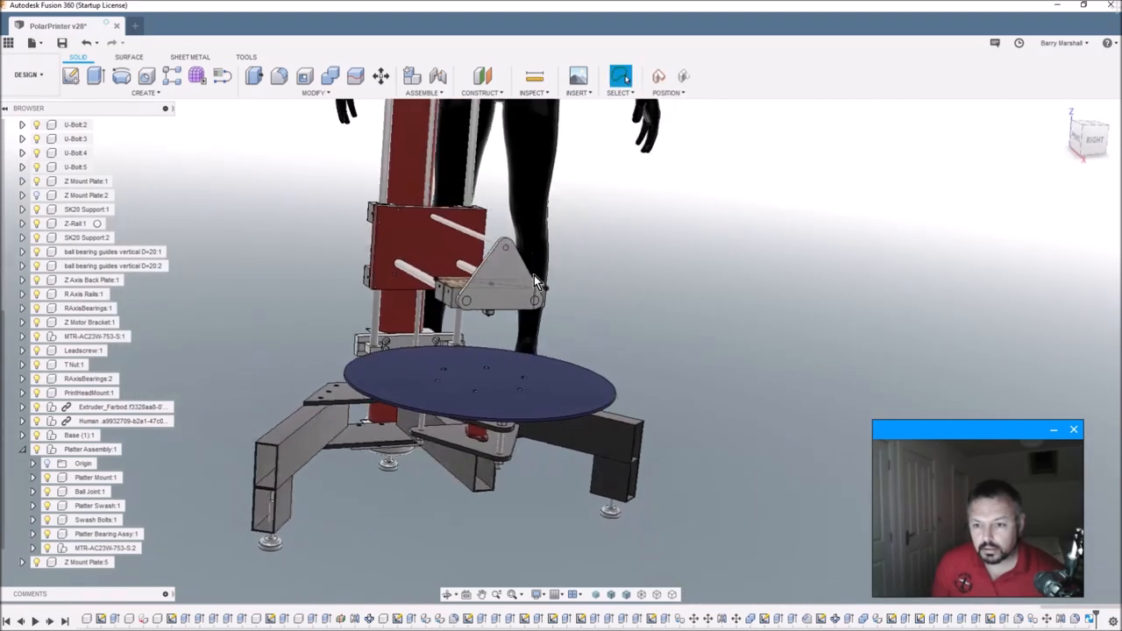
left_click_drag(535, 280, 579, 419)
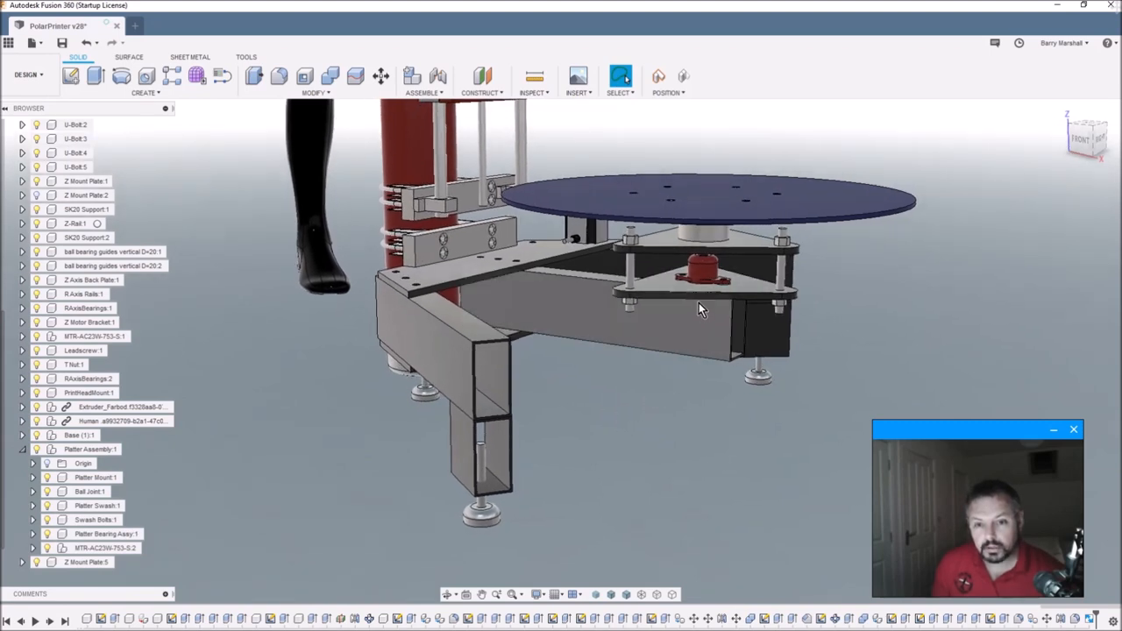
left_click(597, 289)
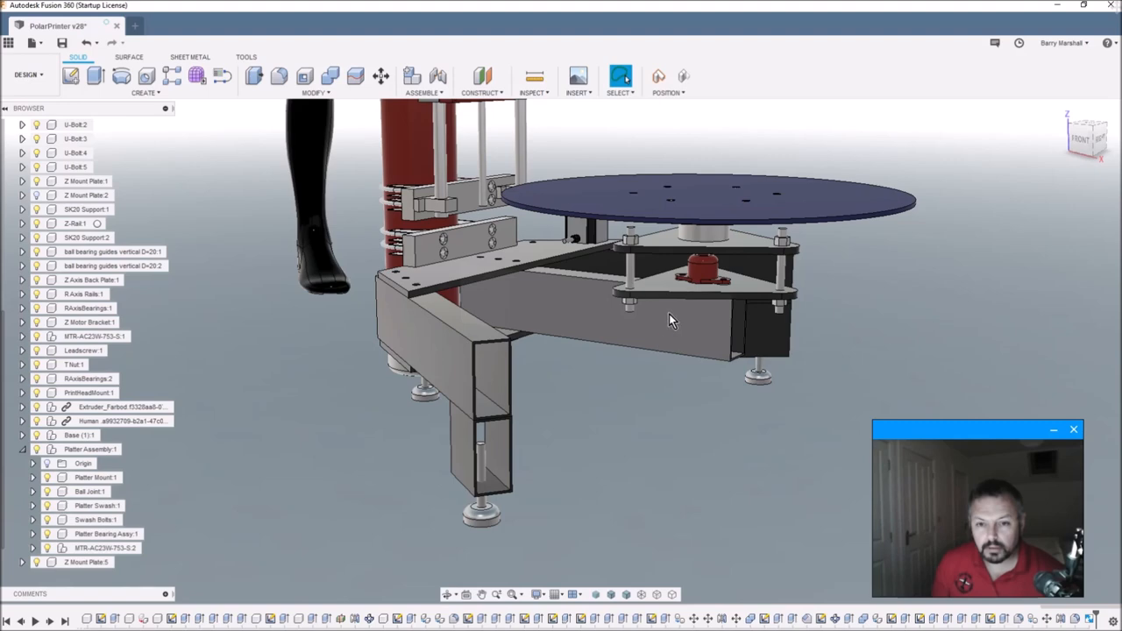
mouse_move(697, 319)
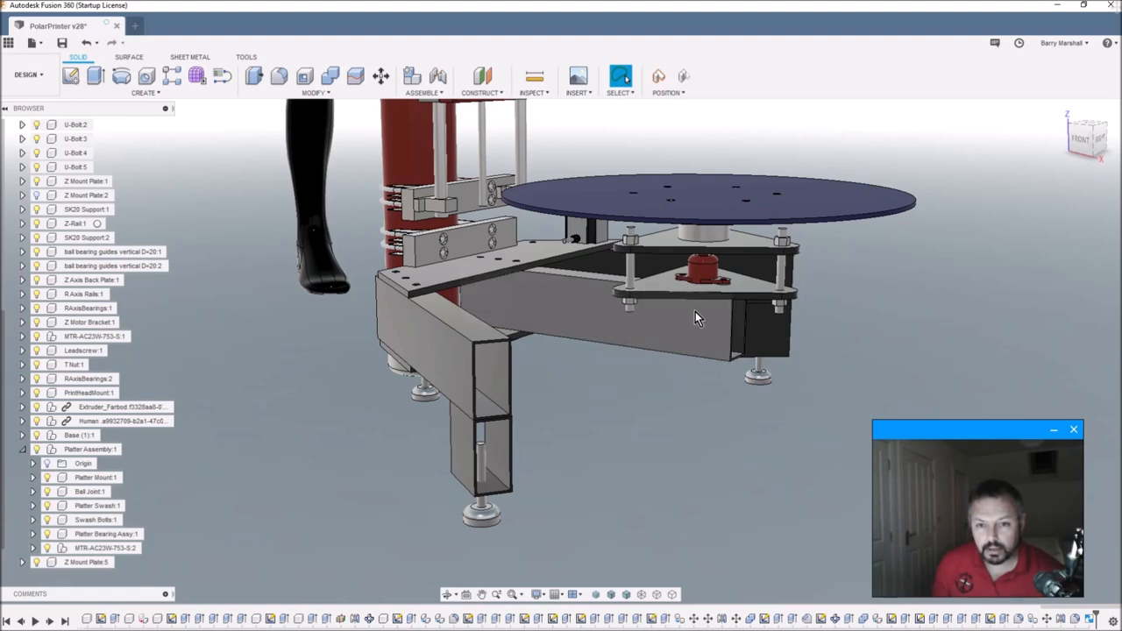
mouse_move(515, 315)
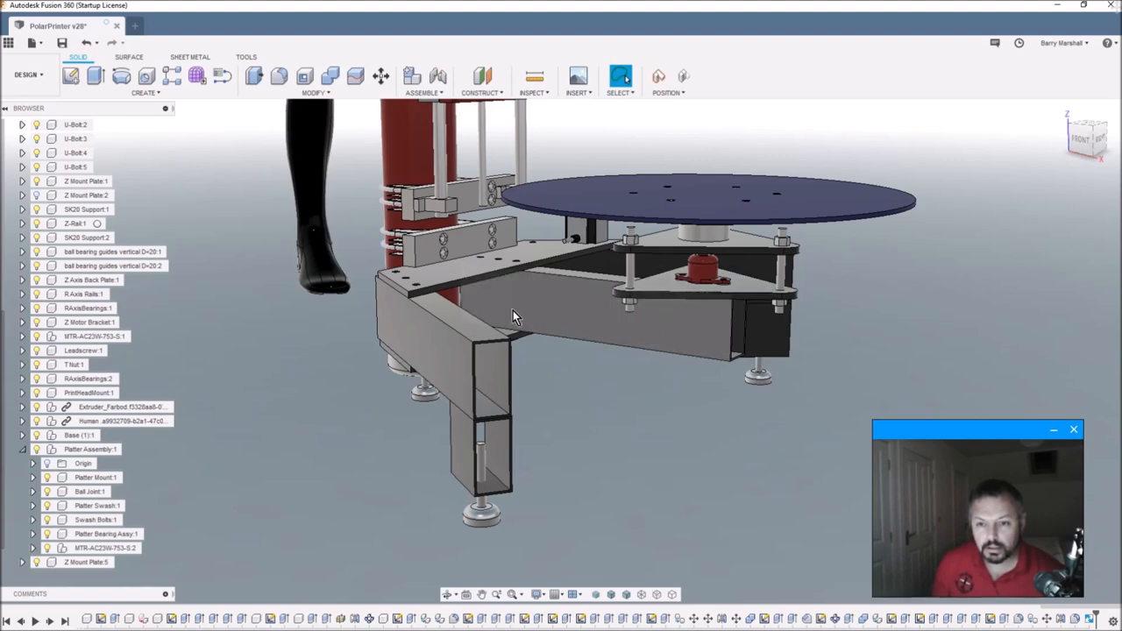
mouse_move(512, 287)
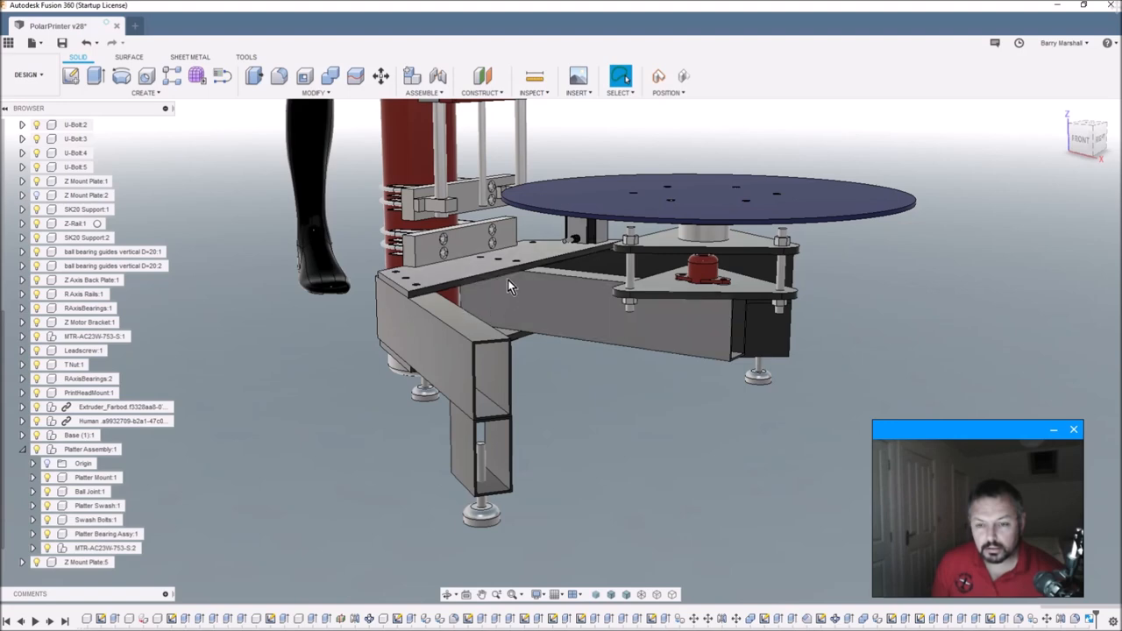
mouse_move(527, 298)
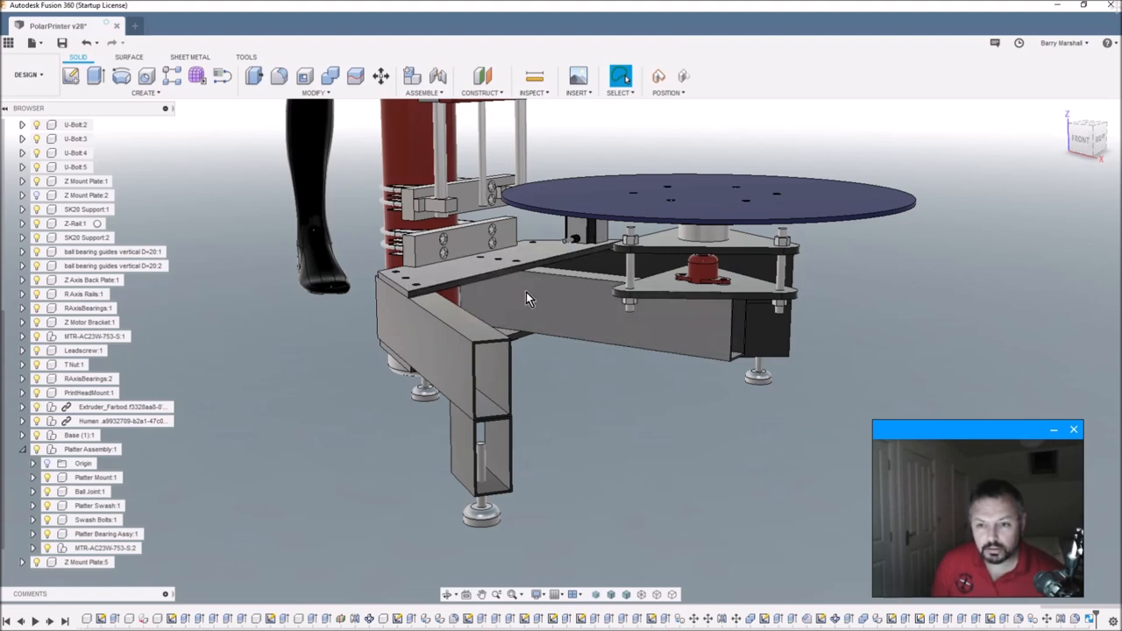
mouse_move(665, 338)
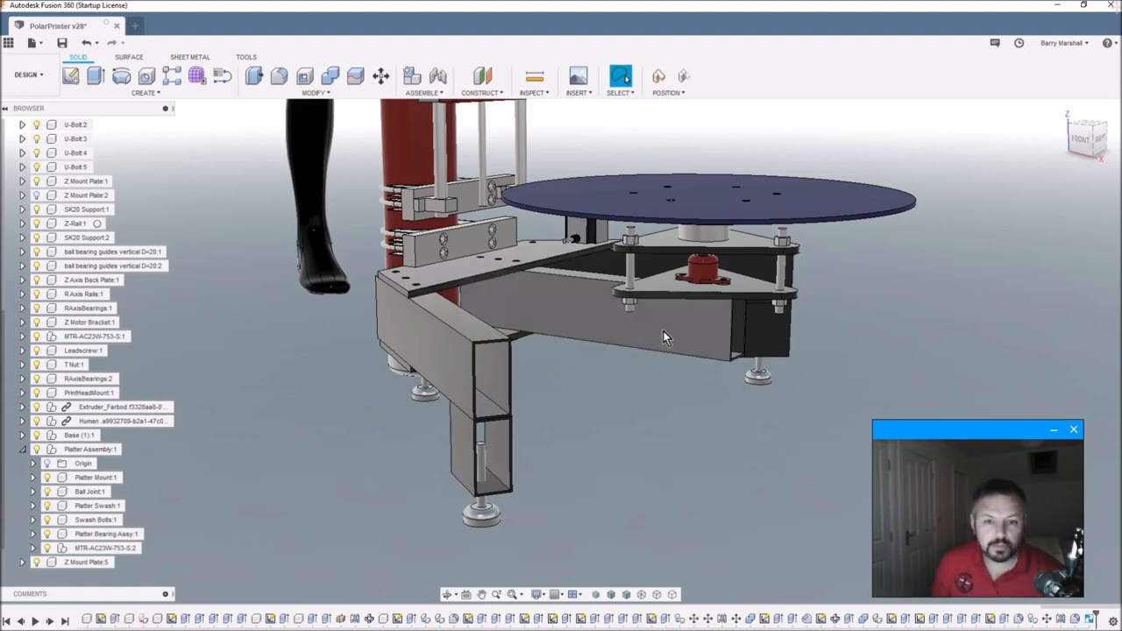
mouse_move(679, 326)
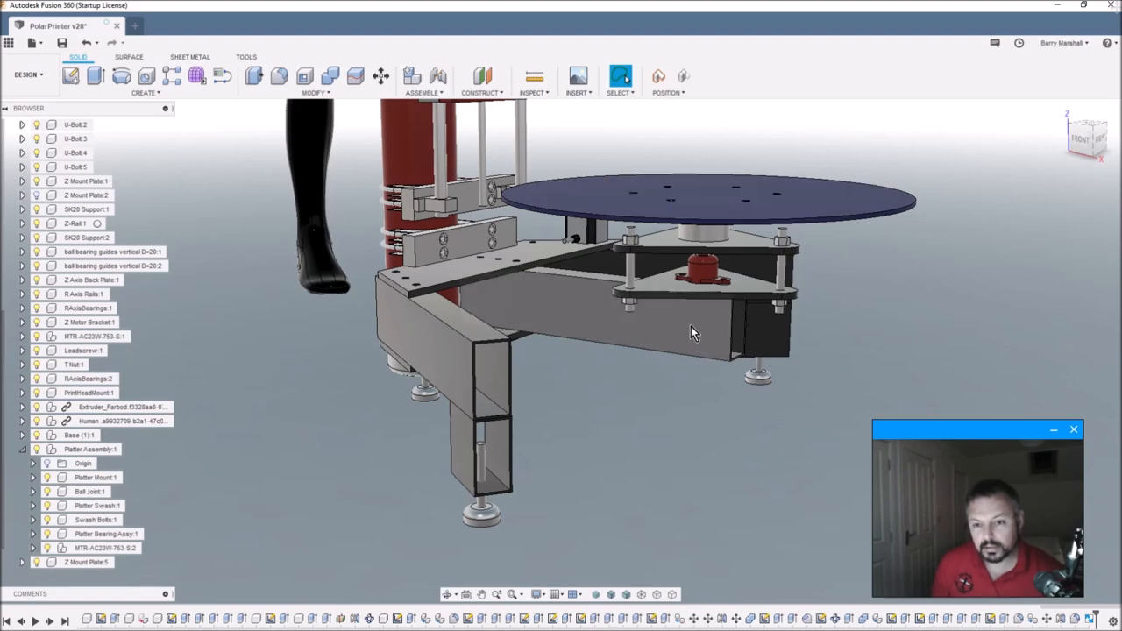
mouse_move(684, 331)
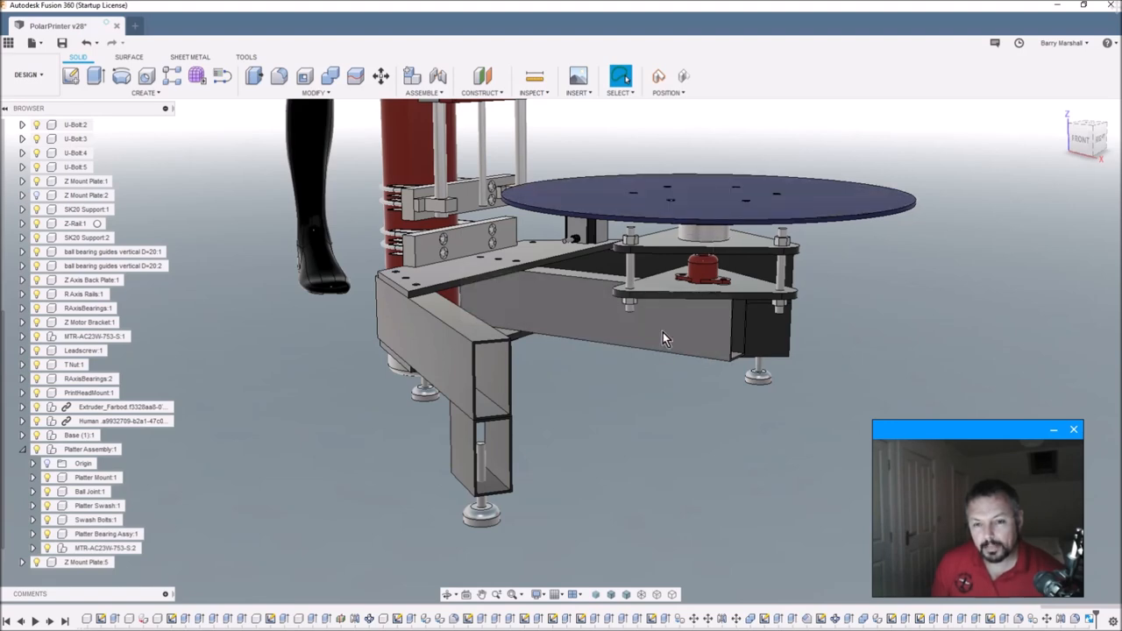
mouse_move(564, 320)
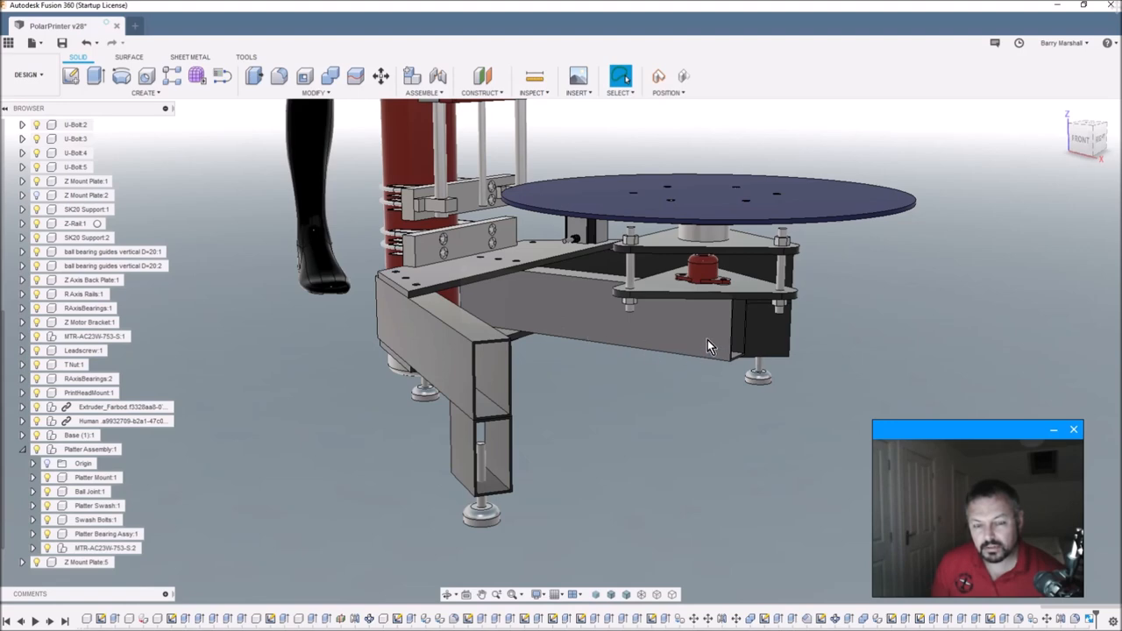
mouse_move(684, 342)
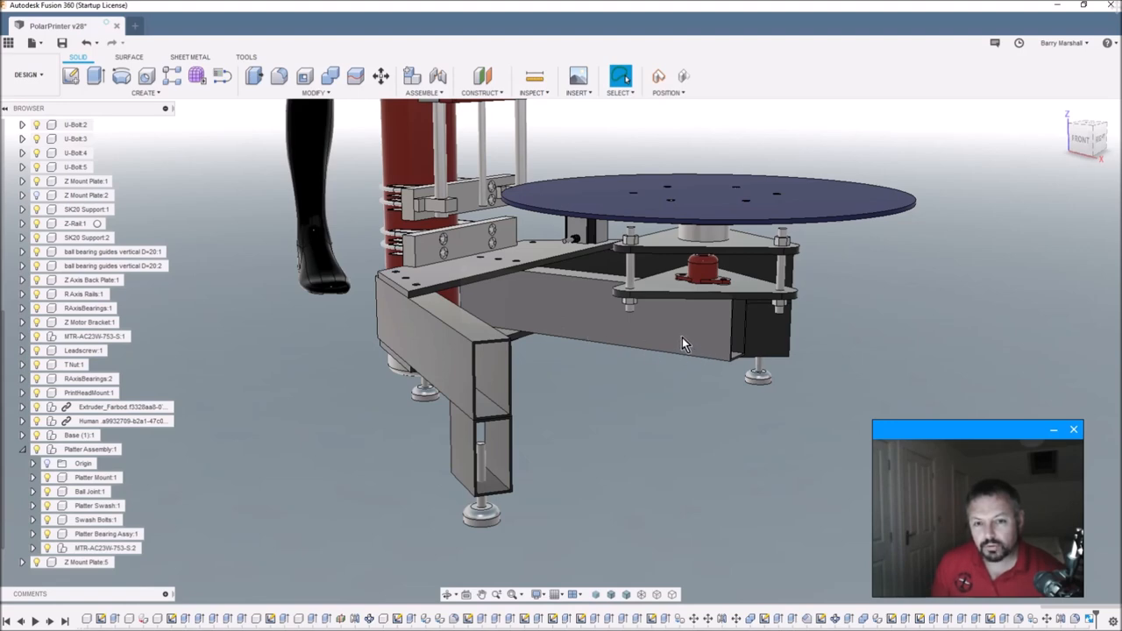
mouse_move(671, 347)
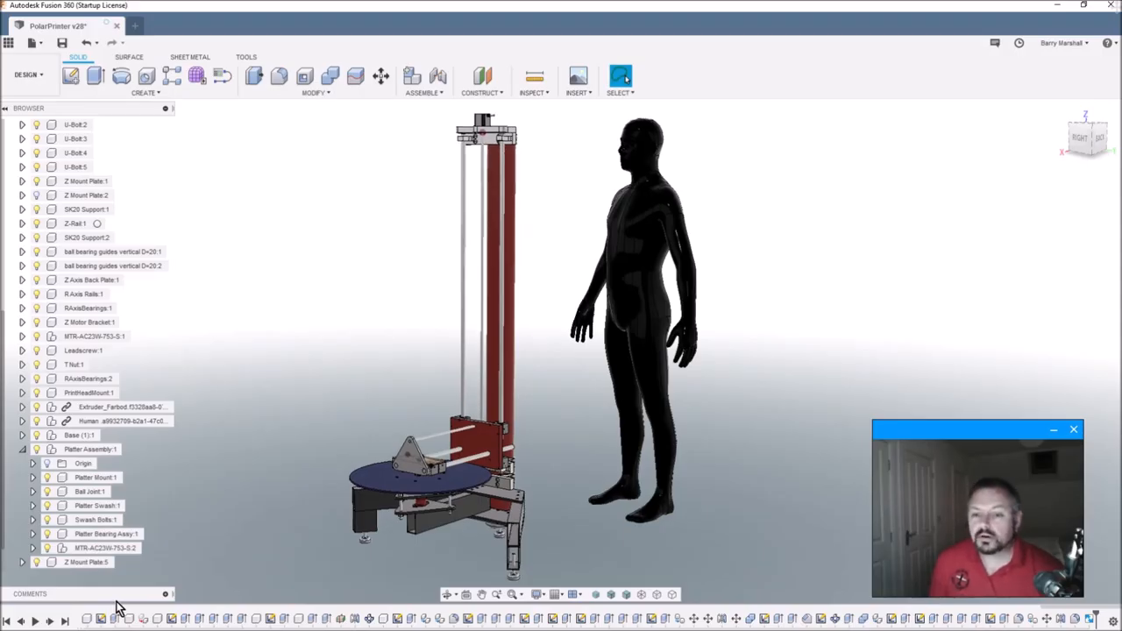
mouse_move(217, 576)
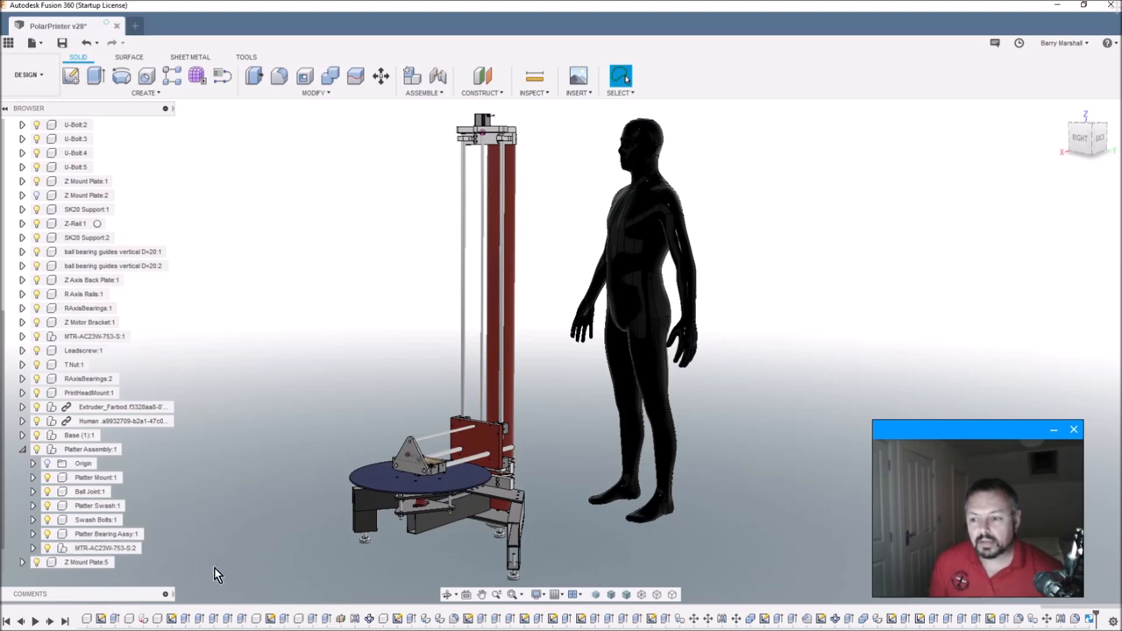